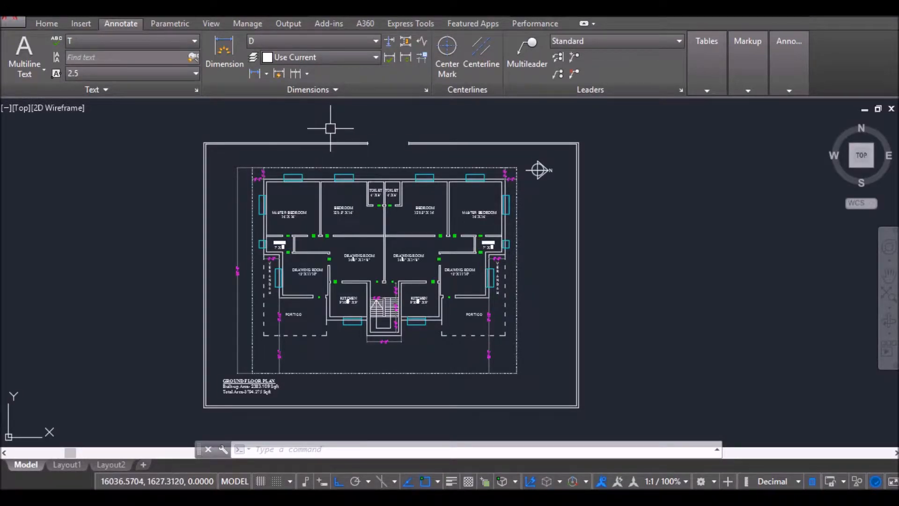
pyautogui.moveTo(338, 127)
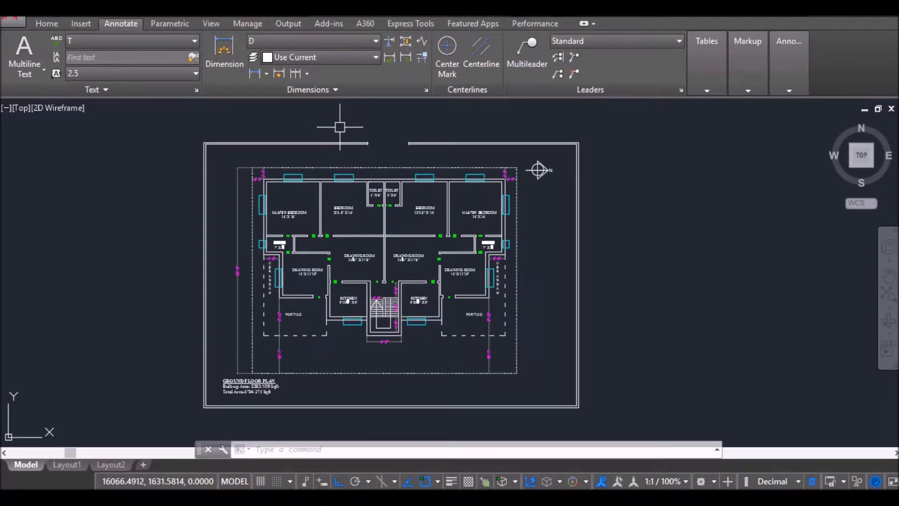
pyautogui.moveTo(370, 352)
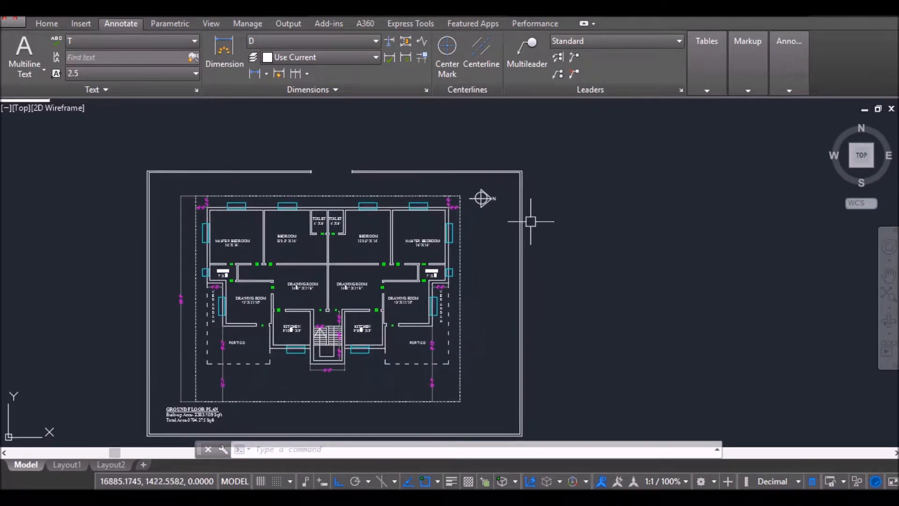
pyautogui.moveTo(326, 135)
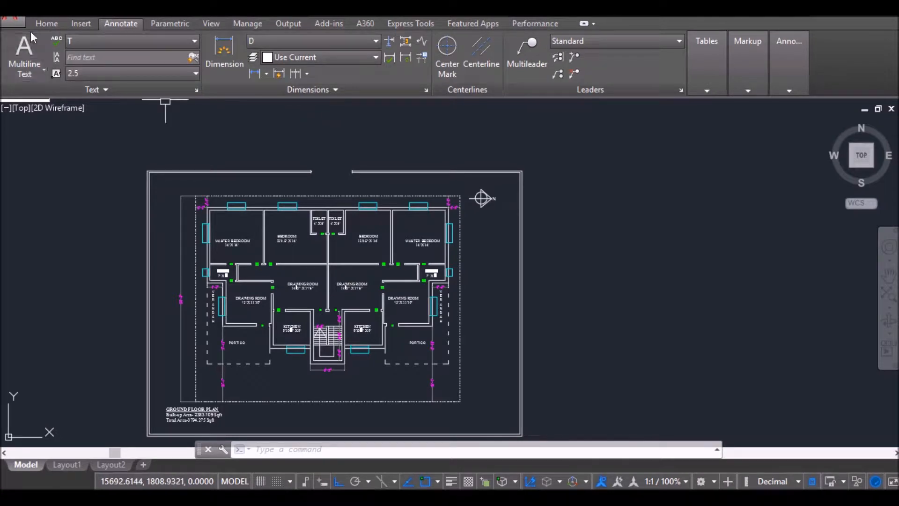
pyautogui.moveTo(427, 95)
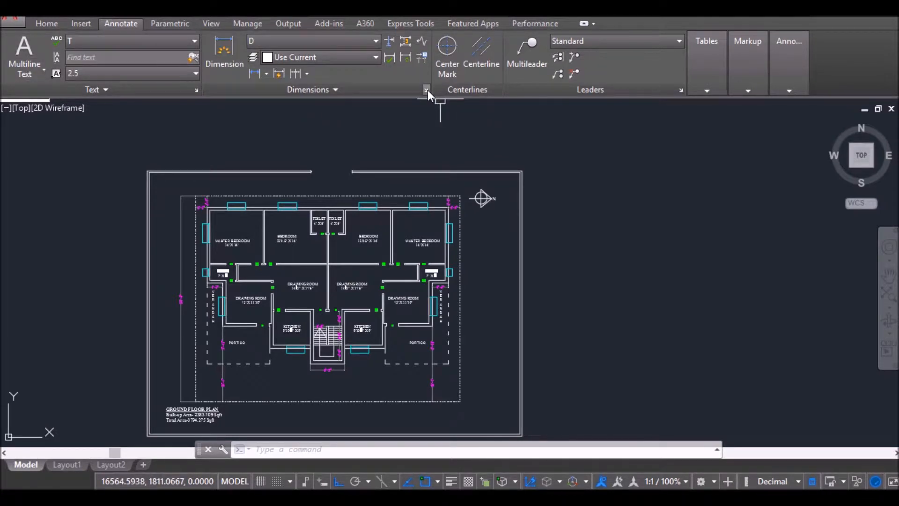
# Create a new dimension style named D10 from the Dimension Style Manager.
pyautogui.click(427, 90)
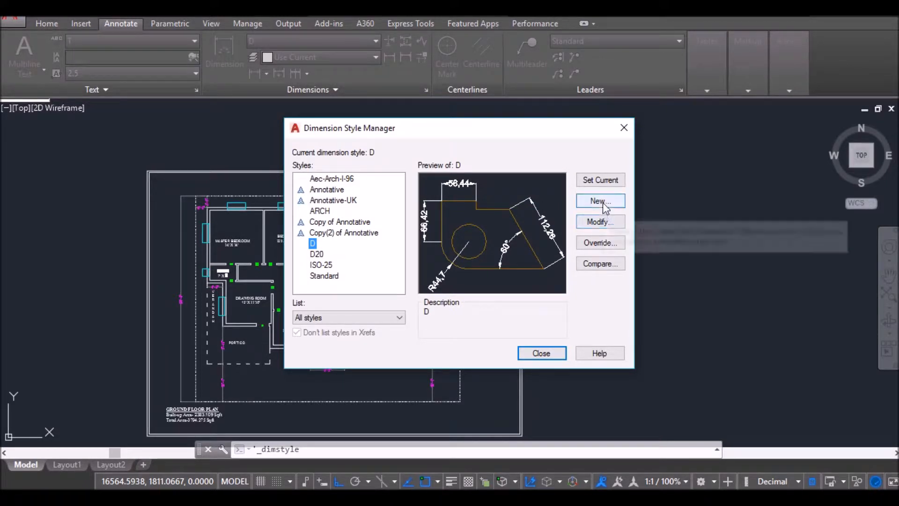
pyautogui.click(600, 201)
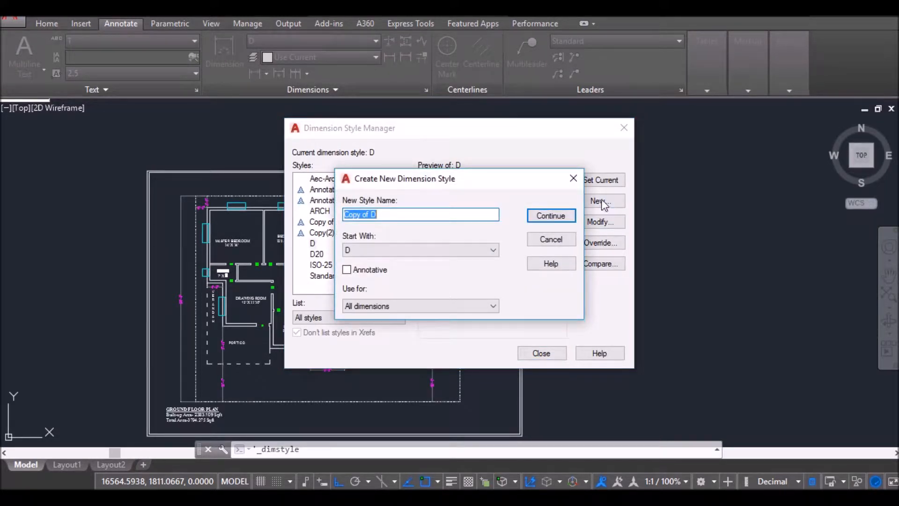
pyautogui.write('D10')
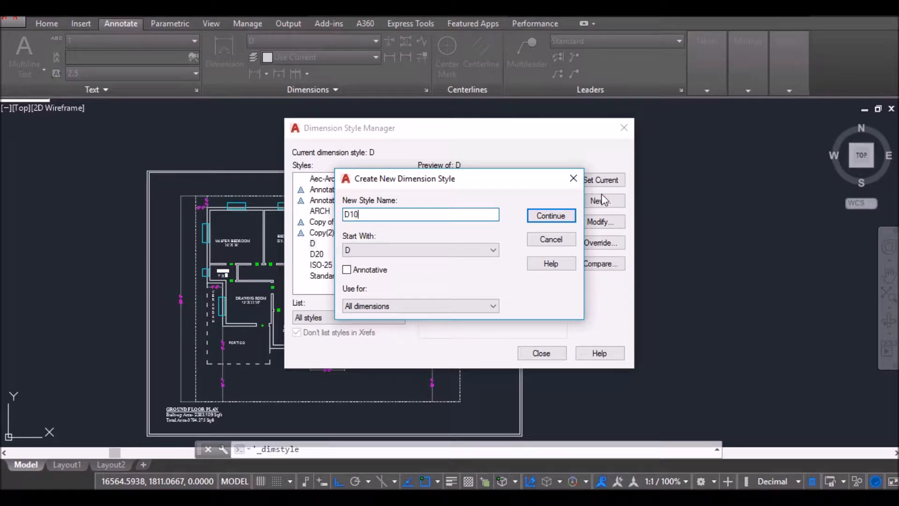
pyautogui.click(550, 240)
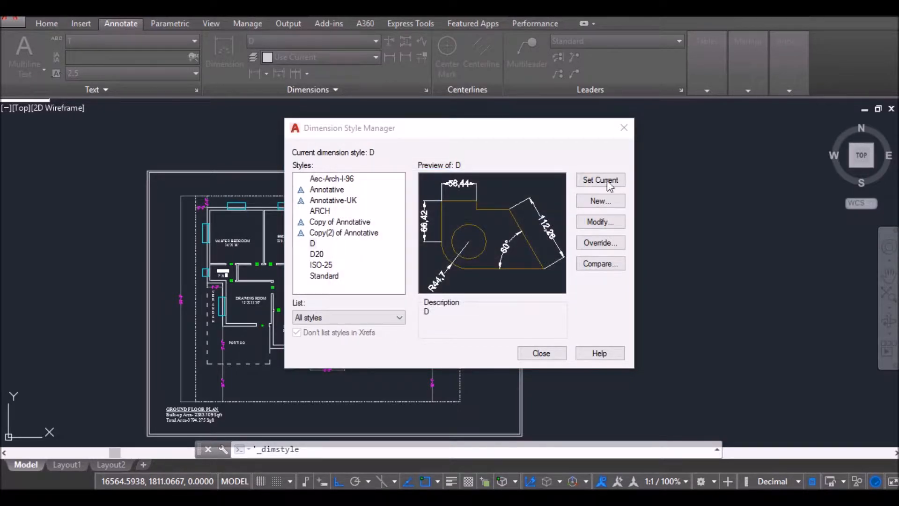
# Set the D10 style's jog angle to 40 on the Symbols and Arrows tab.
pyautogui.click(600, 201)
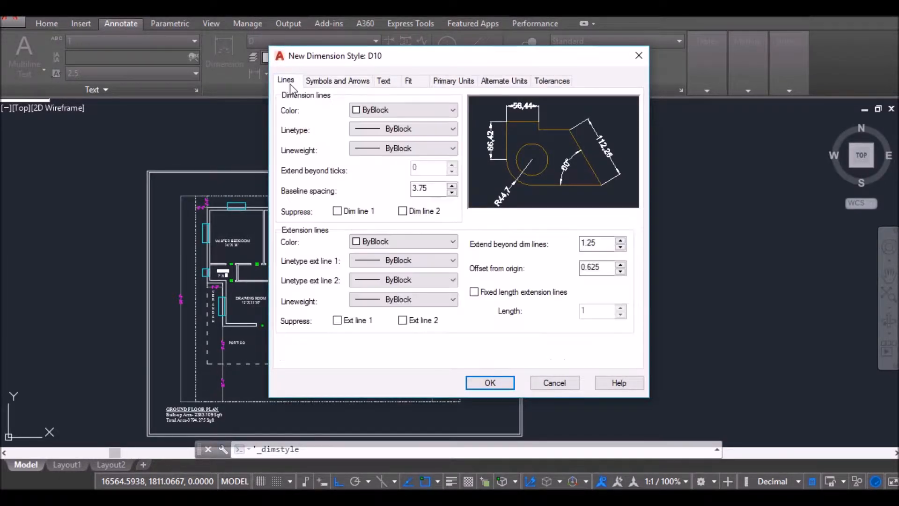
pyautogui.click(338, 80)
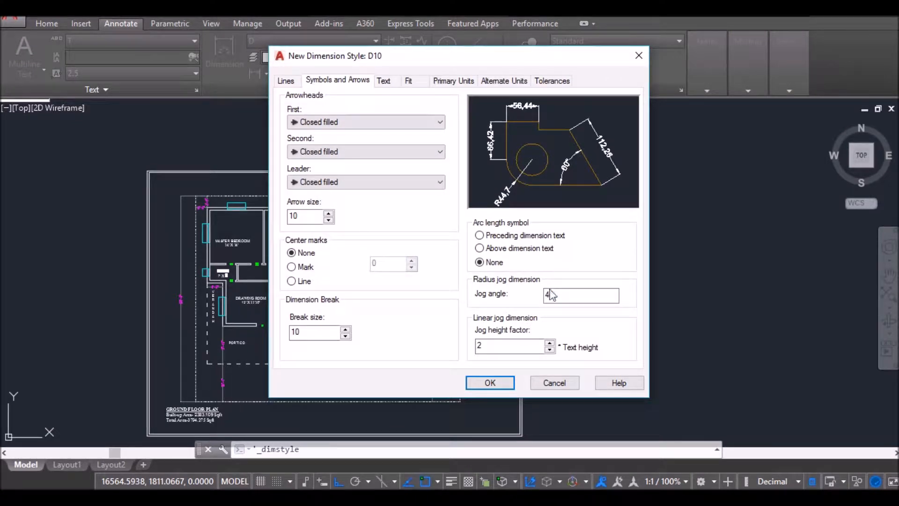
pyautogui.write('0')
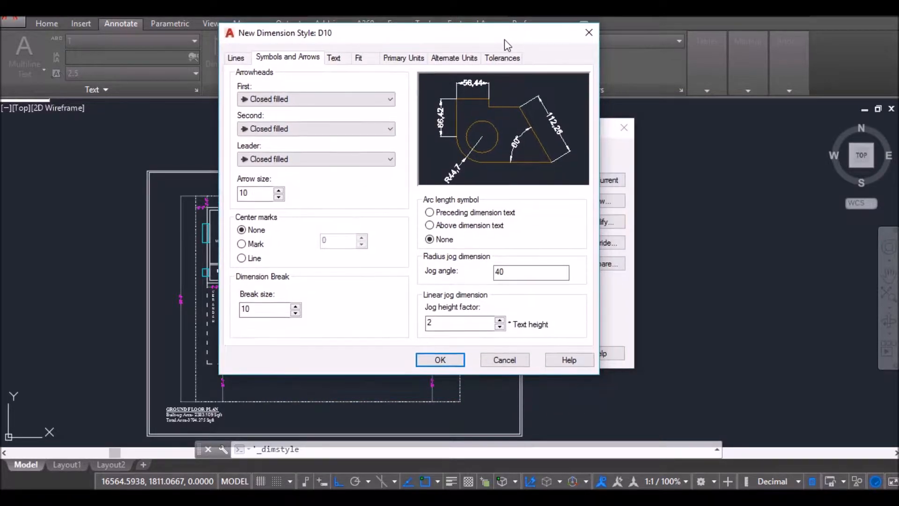
pyautogui.moveTo(365, 309)
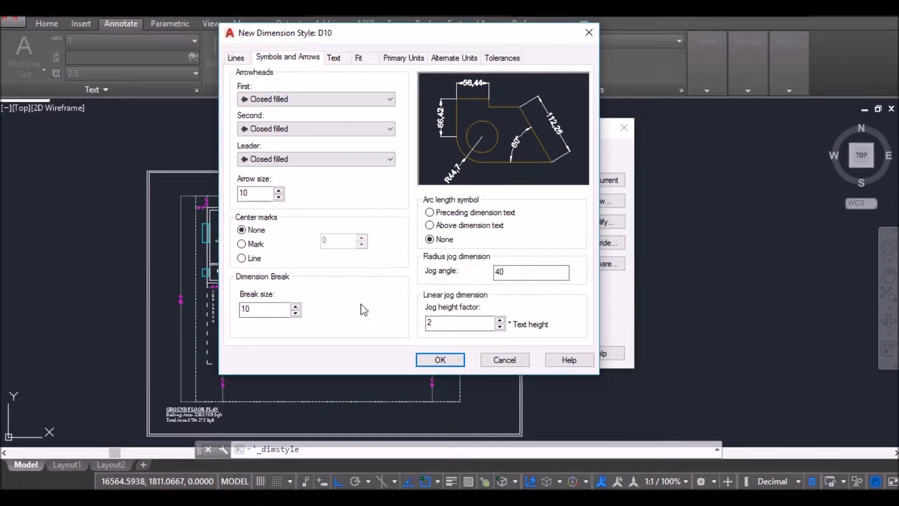
pyautogui.moveTo(491, 212)
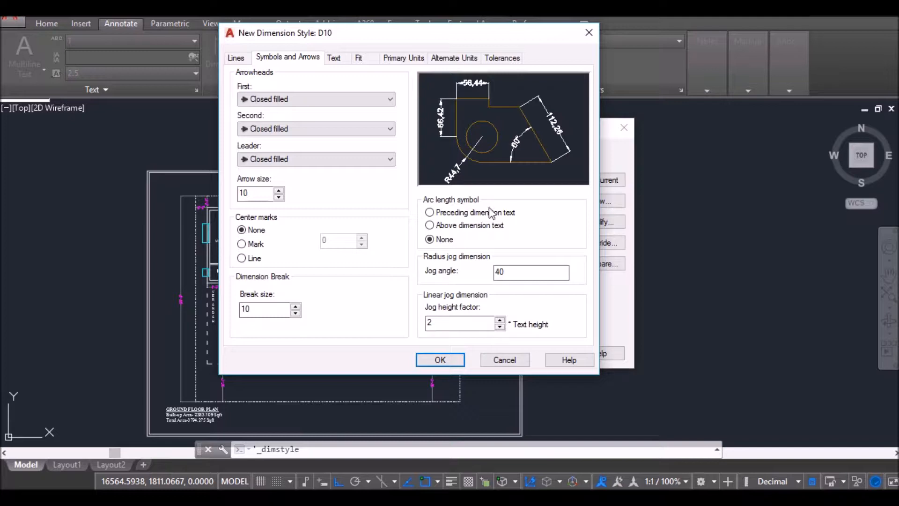
pyautogui.moveTo(589, 342)
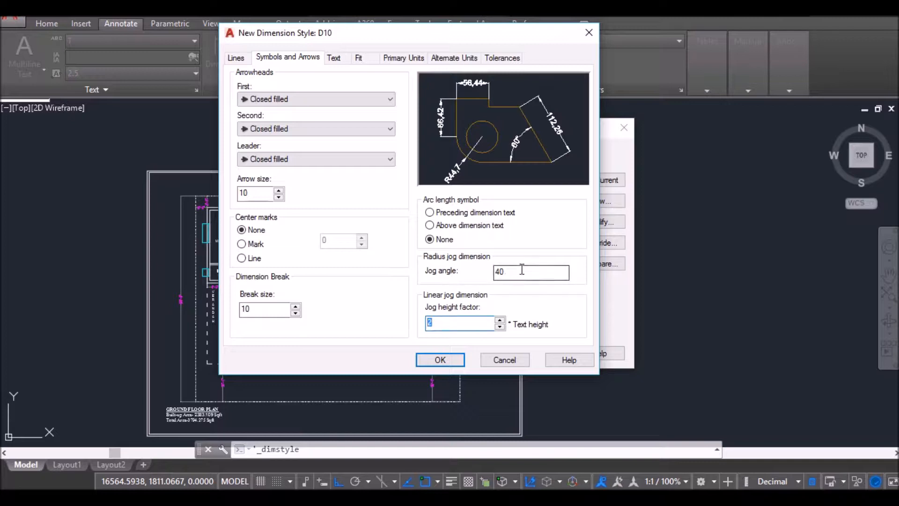
pyautogui.moveTo(455, 320)
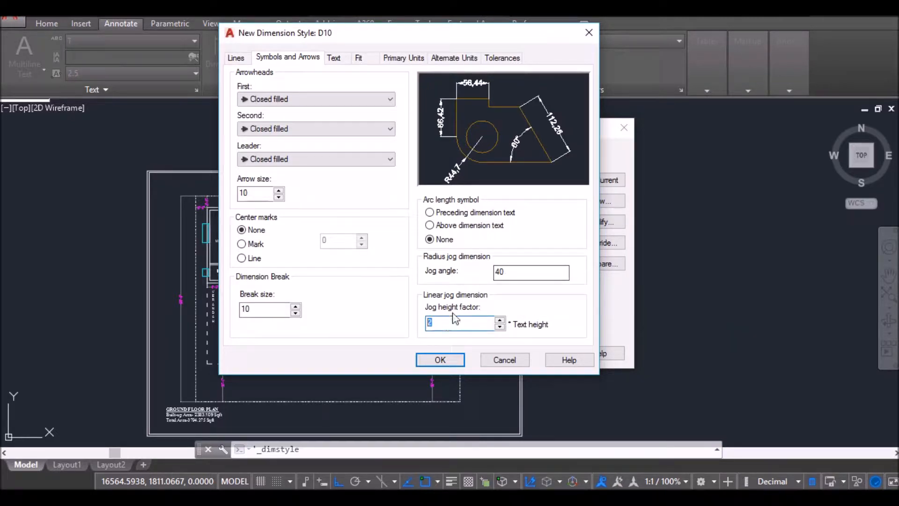
pyautogui.moveTo(523, 271)
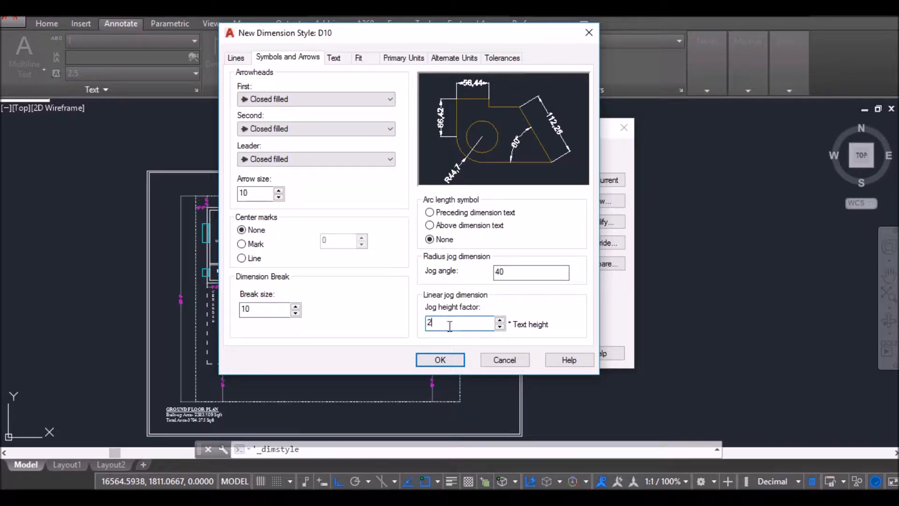
pyautogui.moveTo(462, 323)
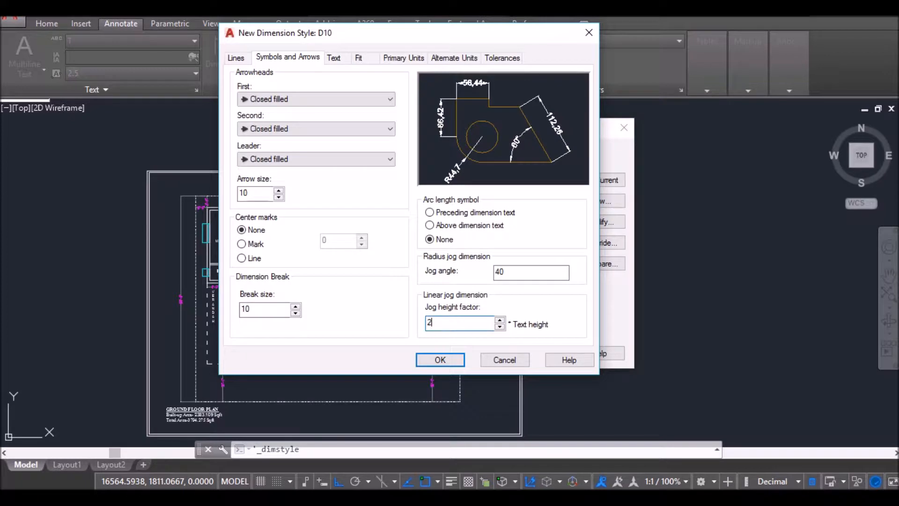
# Save the D10 style and close the Dimension Style Manager.
pyautogui.click(440, 360)
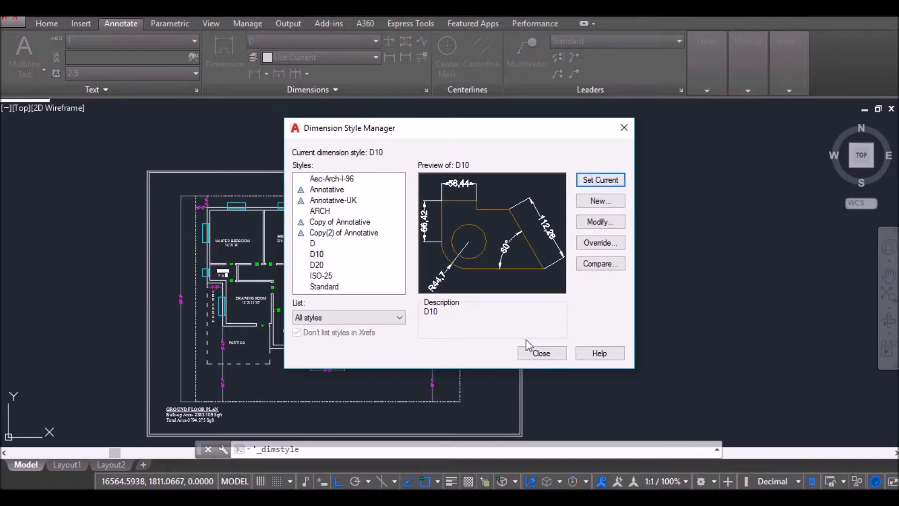
pyautogui.click(541, 353)
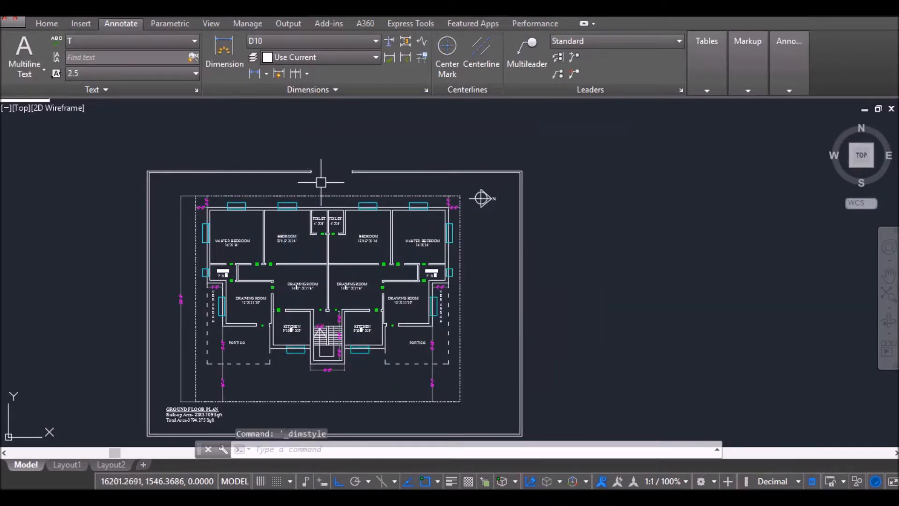
pyautogui.scroll(3)
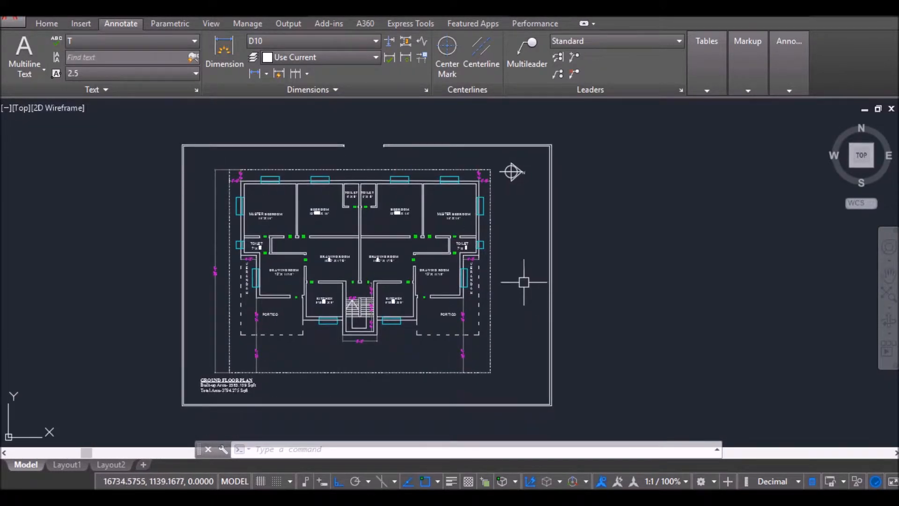
pyautogui.moveTo(257, 120)
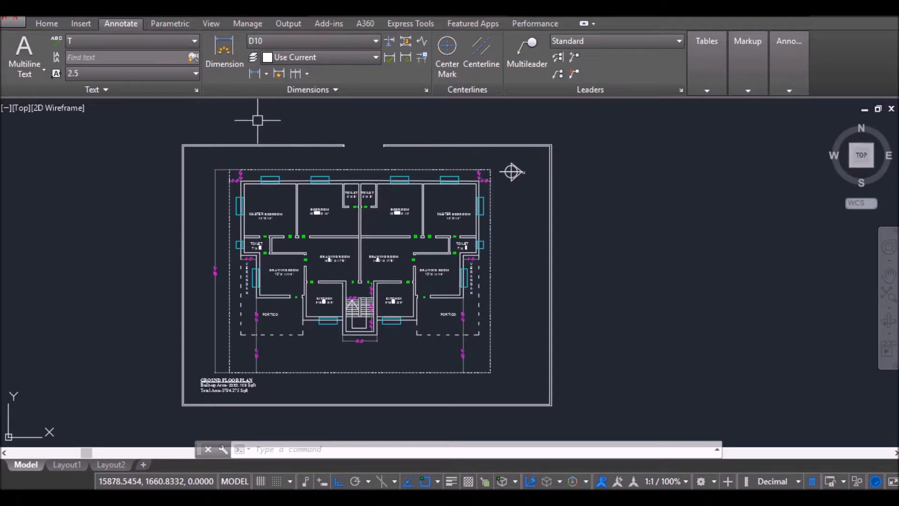
pyautogui.moveTo(603, 184)
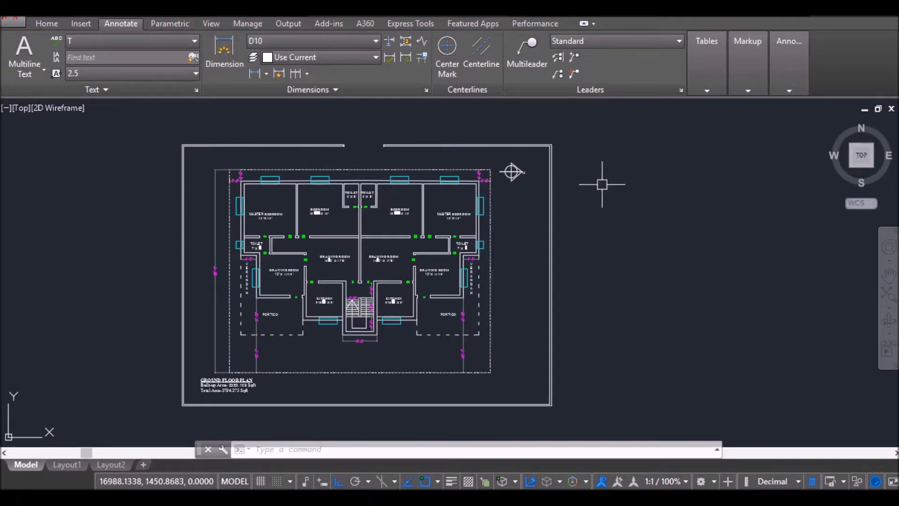
pyautogui.scroll(3)
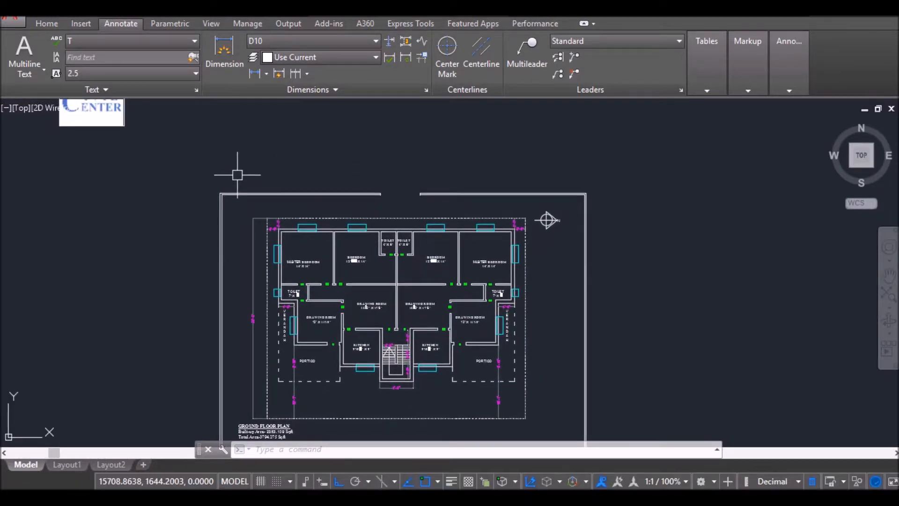
pyautogui.moveTo(658, 179)
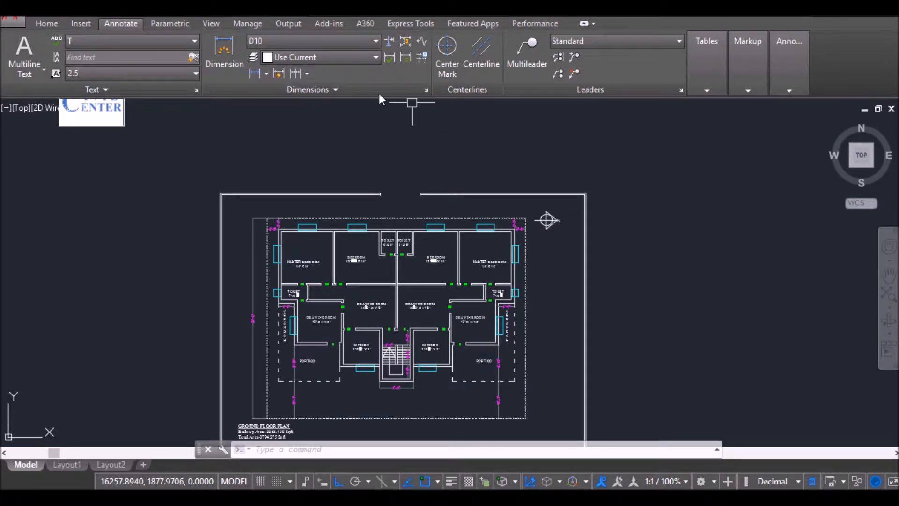
pyautogui.moveTo(460, 195)
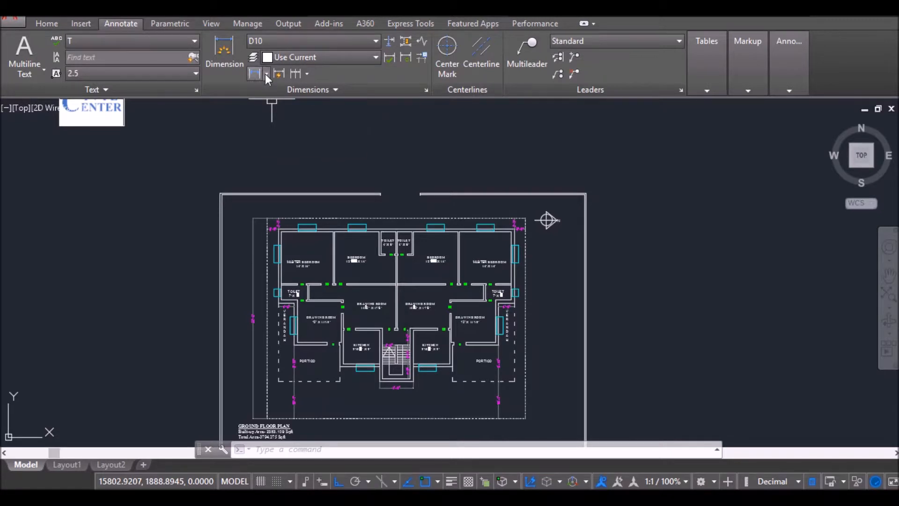
# Dimension the top boundary wall with a linear D10 dimension reading 1188.
pyautogui.click(254, 74)
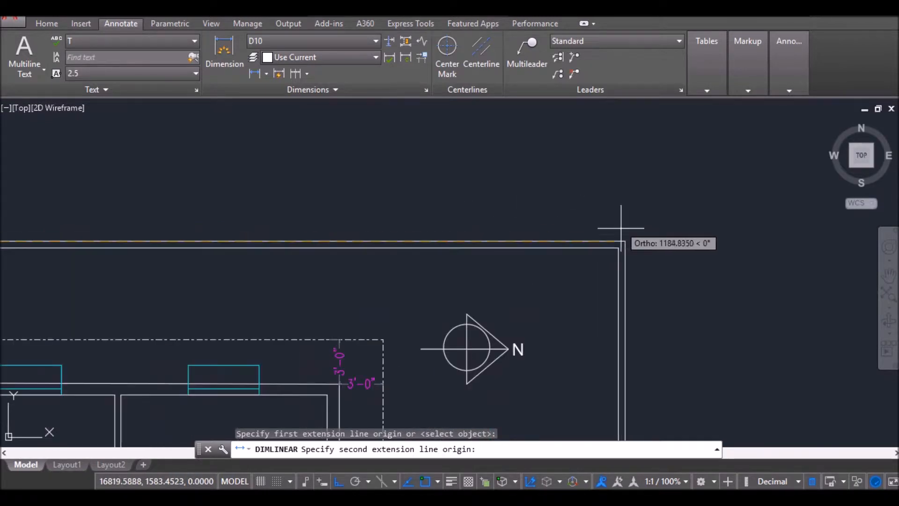
pyautogui.click(621, 228)
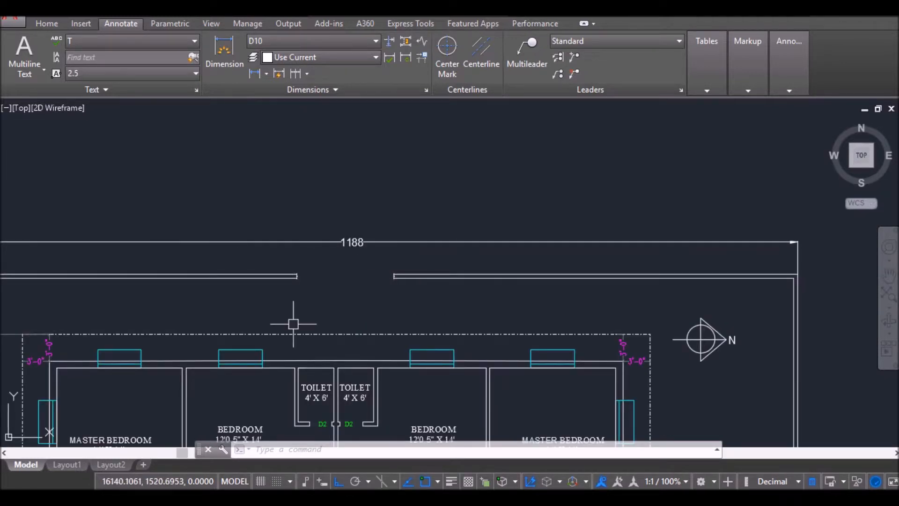
pyautogui.scroll(-3)
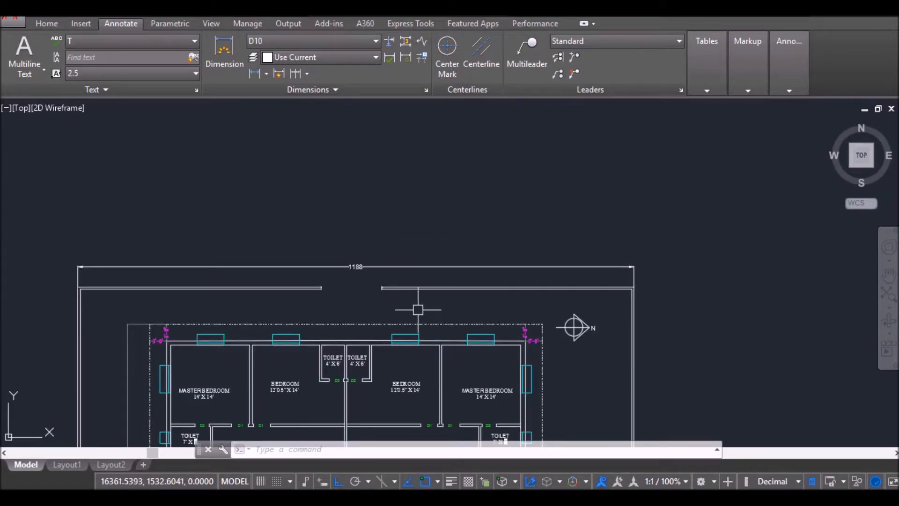
pyautogui.moveTo(395, 269)
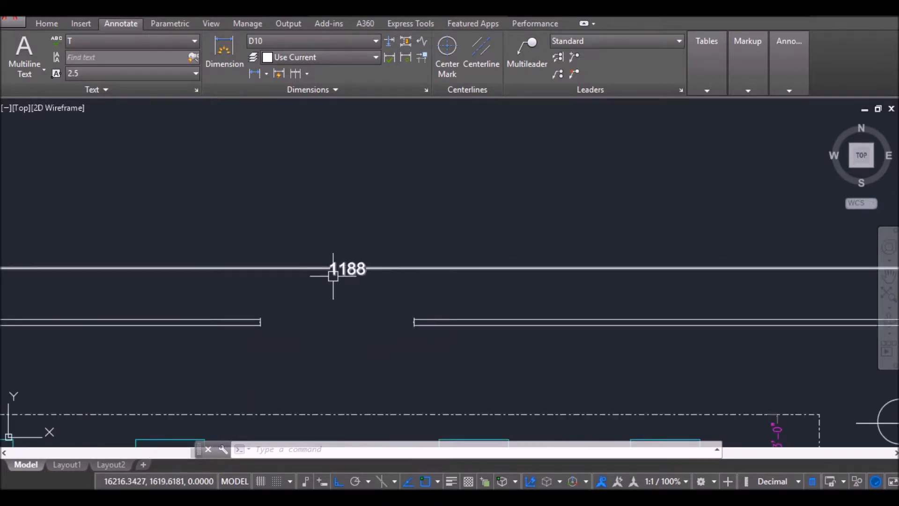
# Replace the 1188 dimension text with 2200.
pyautogui.click(333, 268)
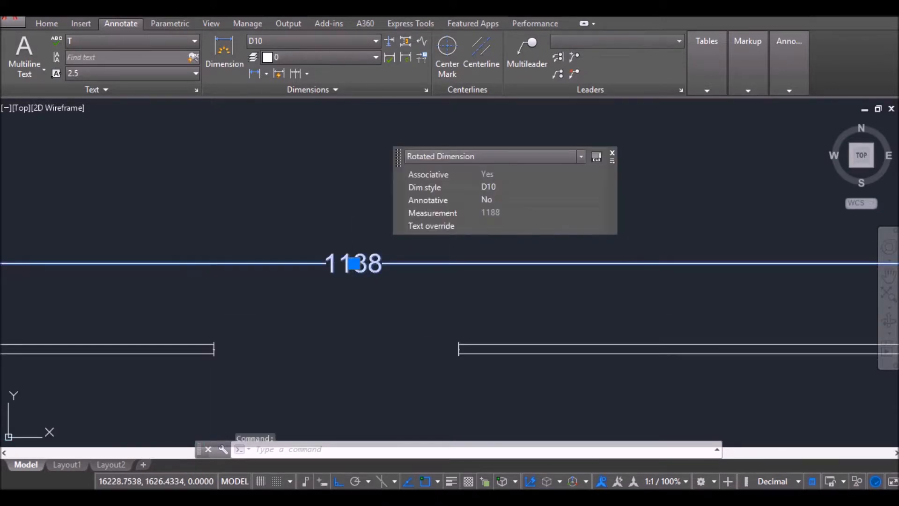
pyautogui.doubleClick(353, 263)
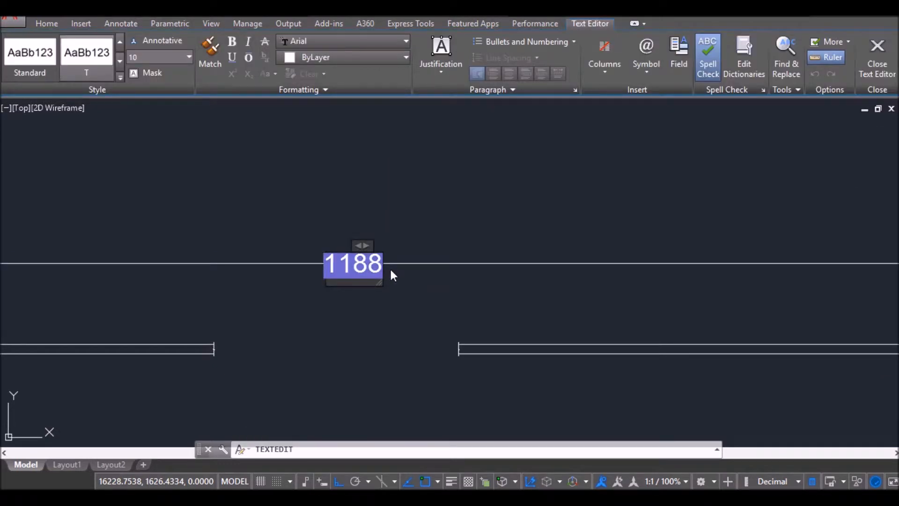
pyautogui.write('2200')
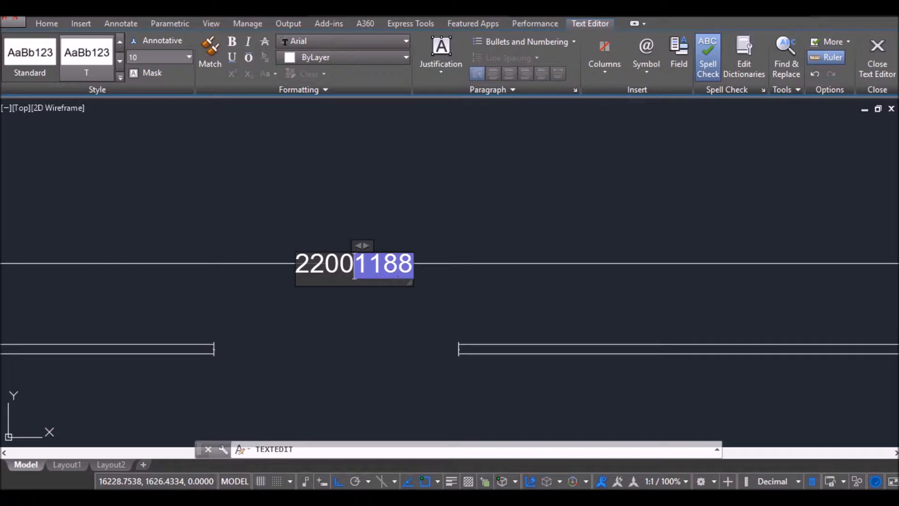
pyautogui.press('Escape')
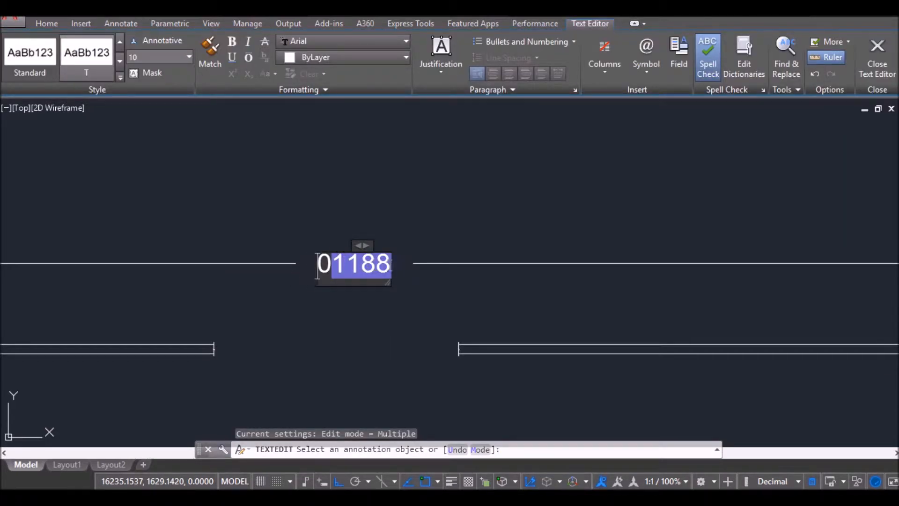
pyautogui.write('2200')
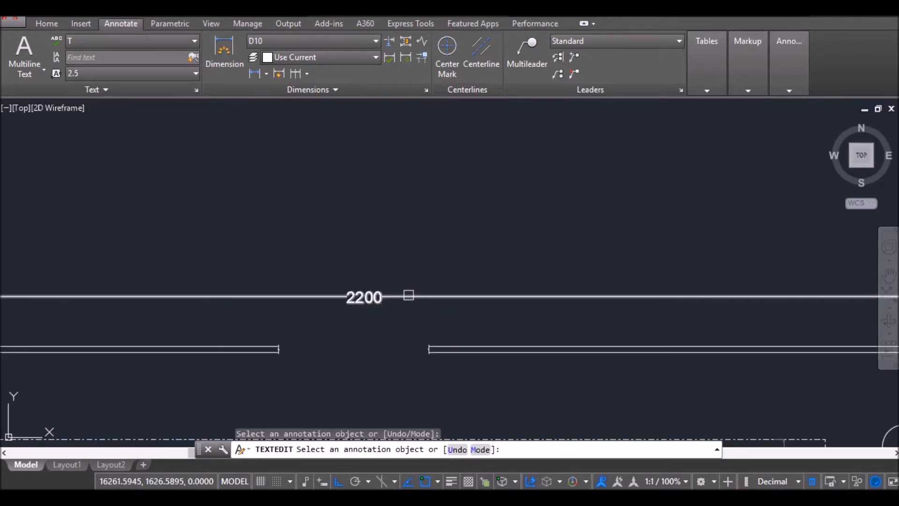
pyautogui.moveTo(398, 319)
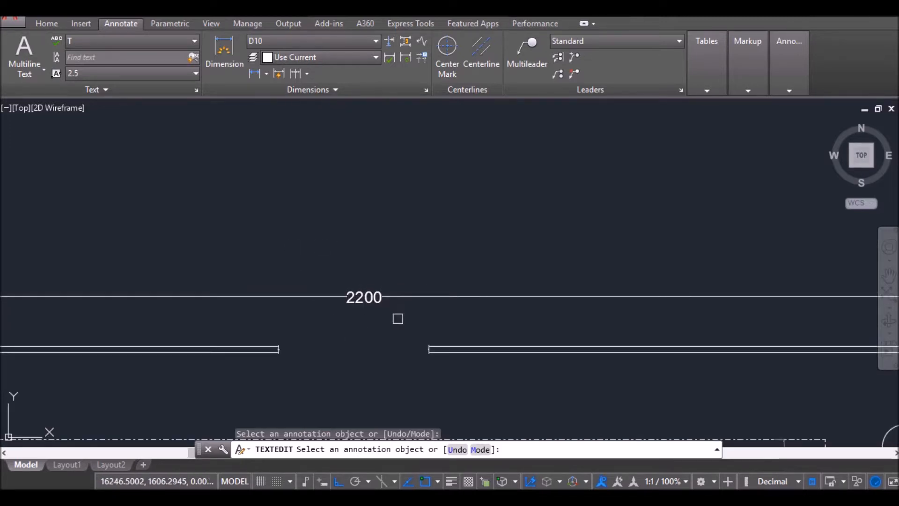
pyautogui.moveTo(373, 363)
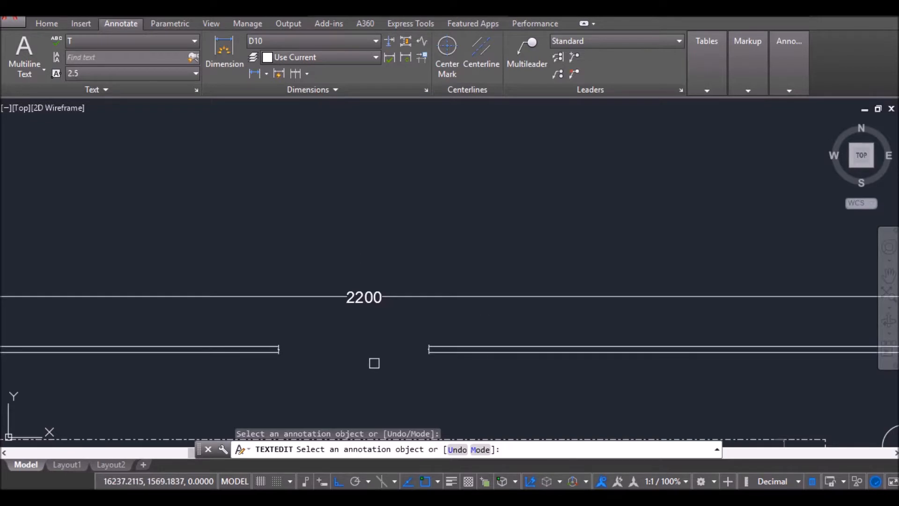
pyautogui.moveTo(437, 191)
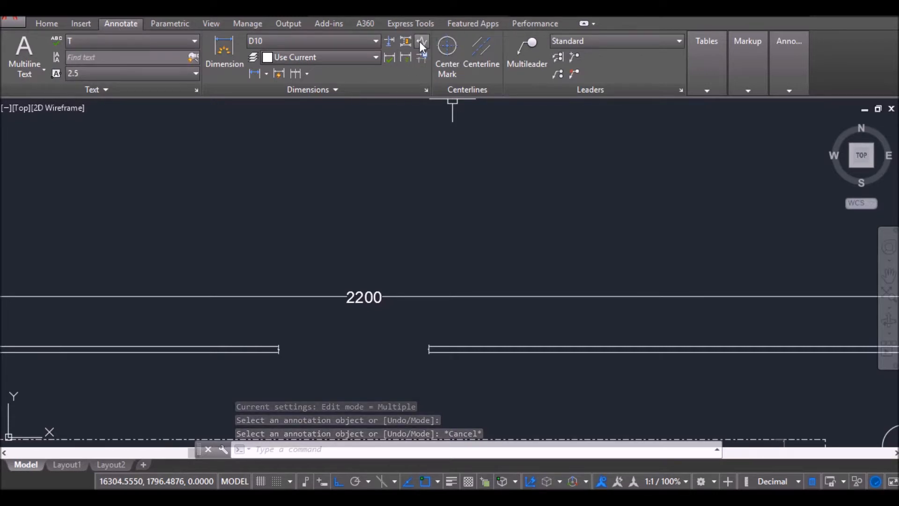
pyautogui.moveTo(421, 41)
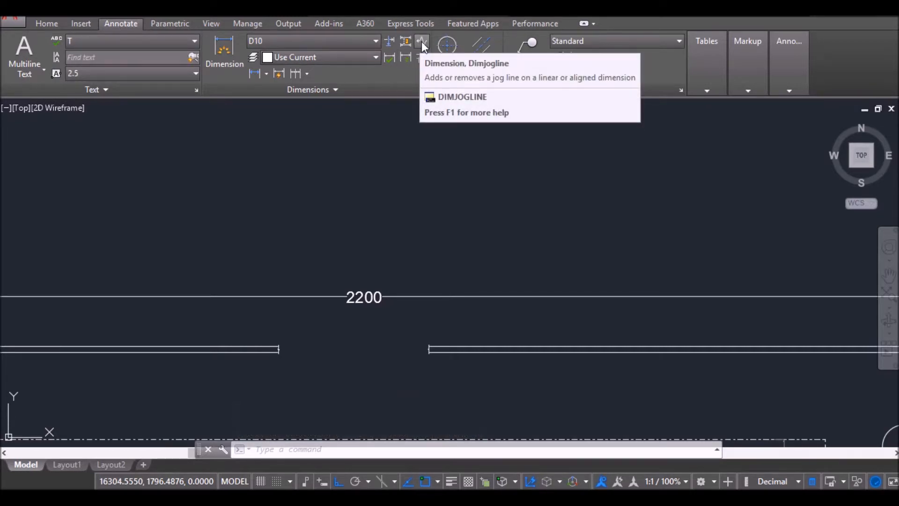
# Start a dimension jog line and select the 2200 dimension.
pyautogui.click(422, 41)
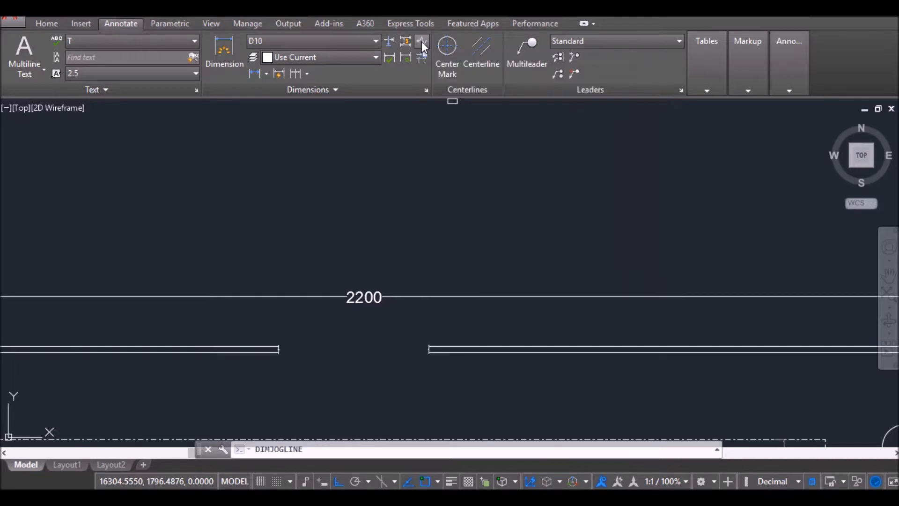
pyautogui.click(421, 41)
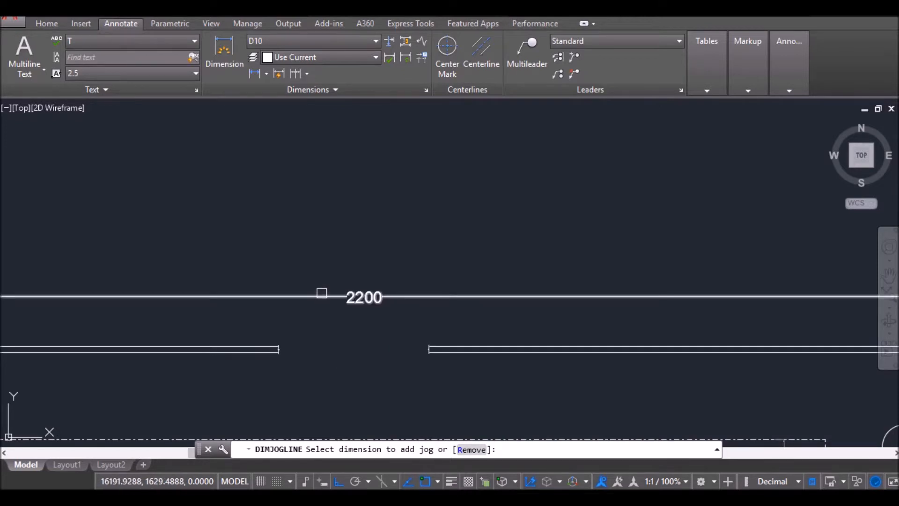
pyautogui.click(319, 296)
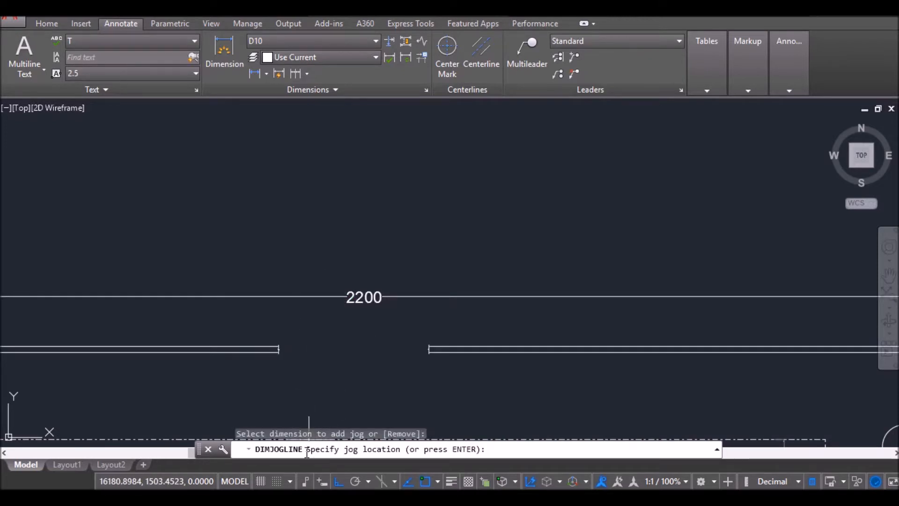
pyautogui.moveTo(279, 344)
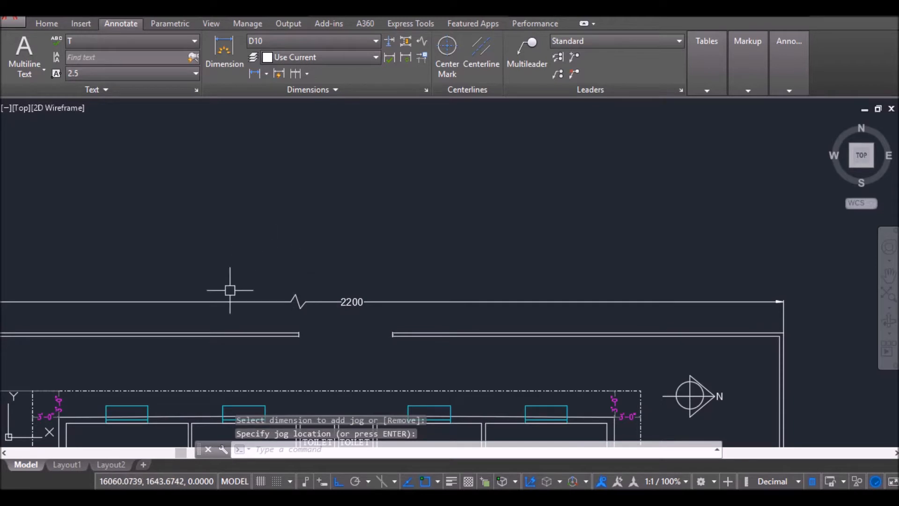
pyautogui.moveTo(292, 332)
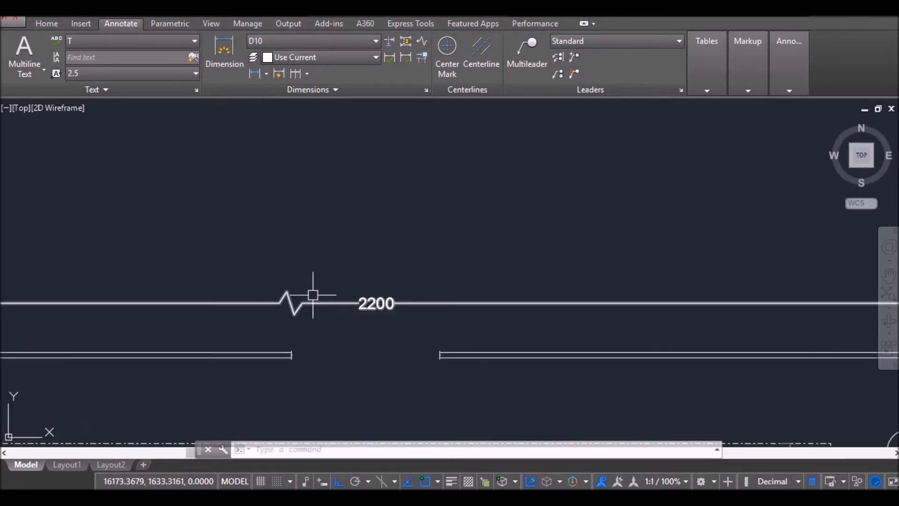
pyautogui.moveTo(233, 318)
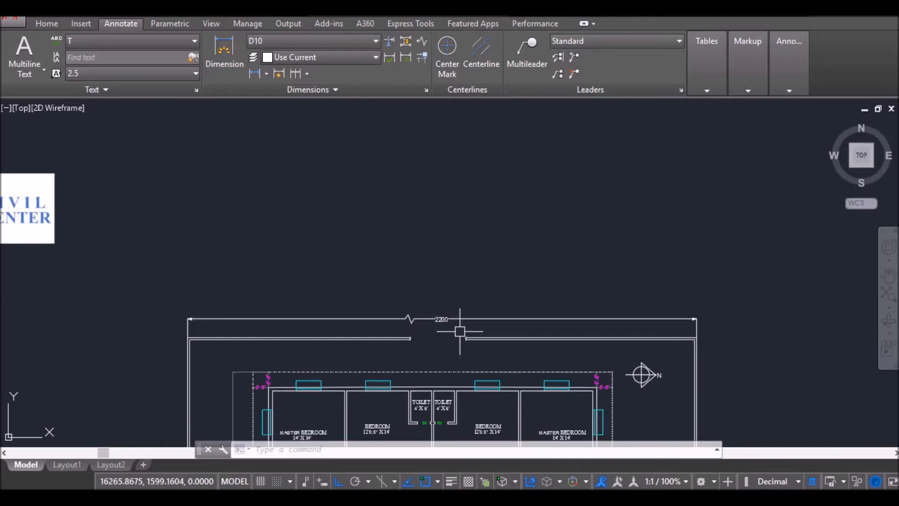
pyautogui.moveTo(473, 320)
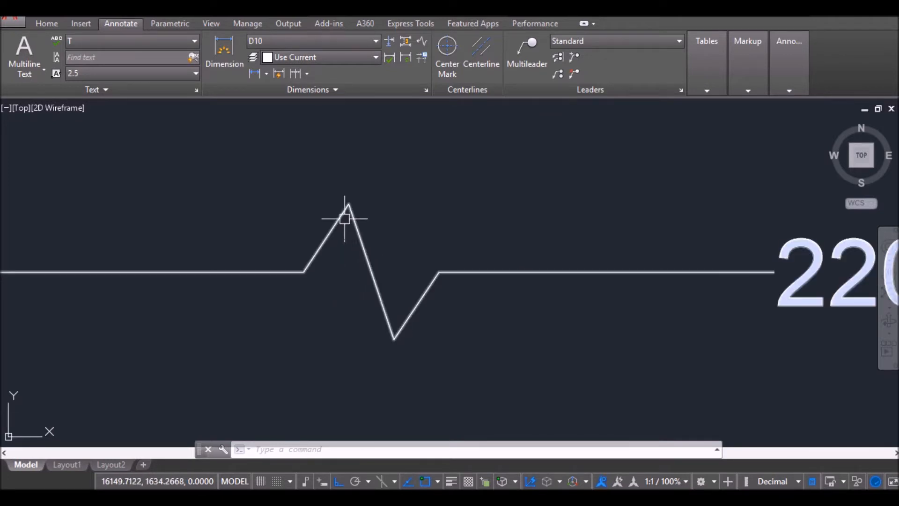
pyautogui.moveTo(404, 314)
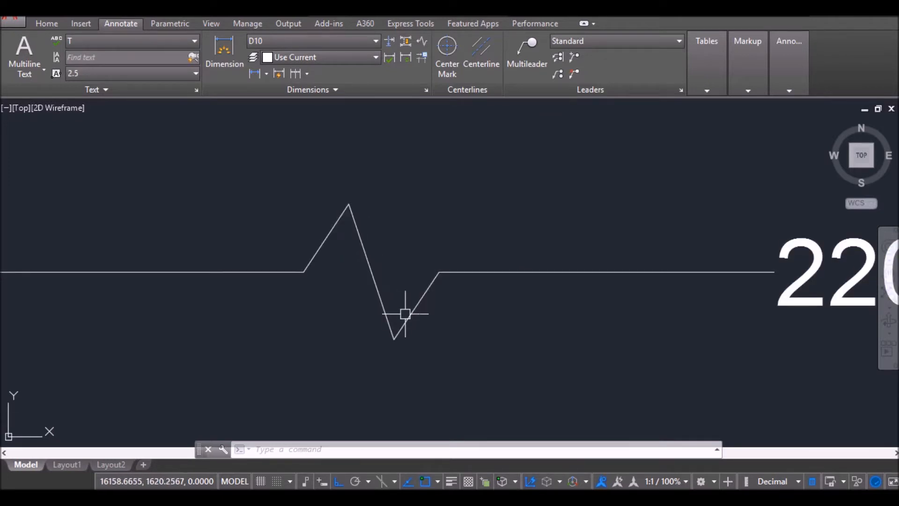
pyautogui.moveTo(447, 138)
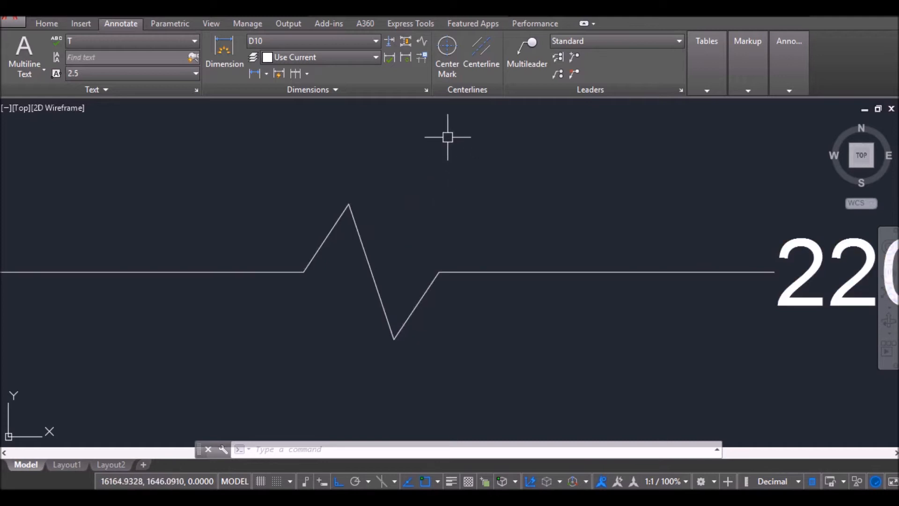
pyautogui.moveTo(209, 121)
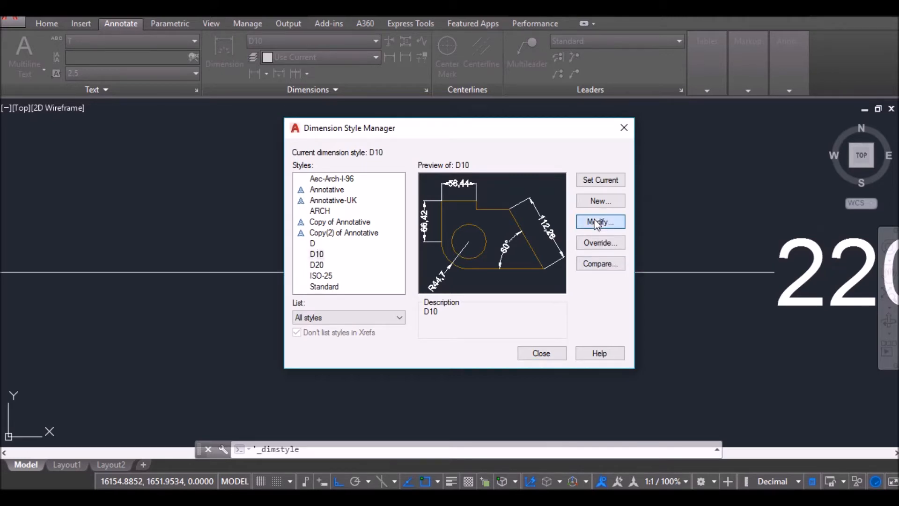
# Set D10's jog angle to 45 and jog height factor to 1, then close.
pyautogui.click(600, 222)
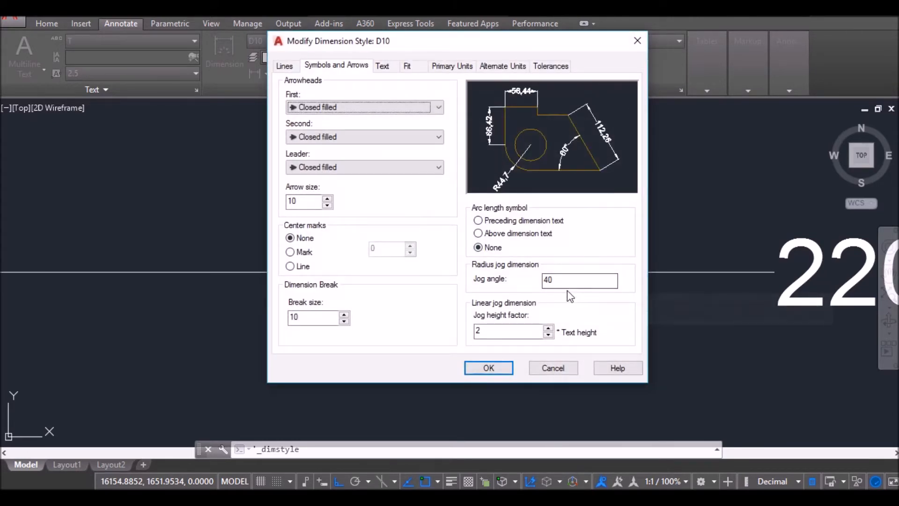
pyautogui.click(488, 368)
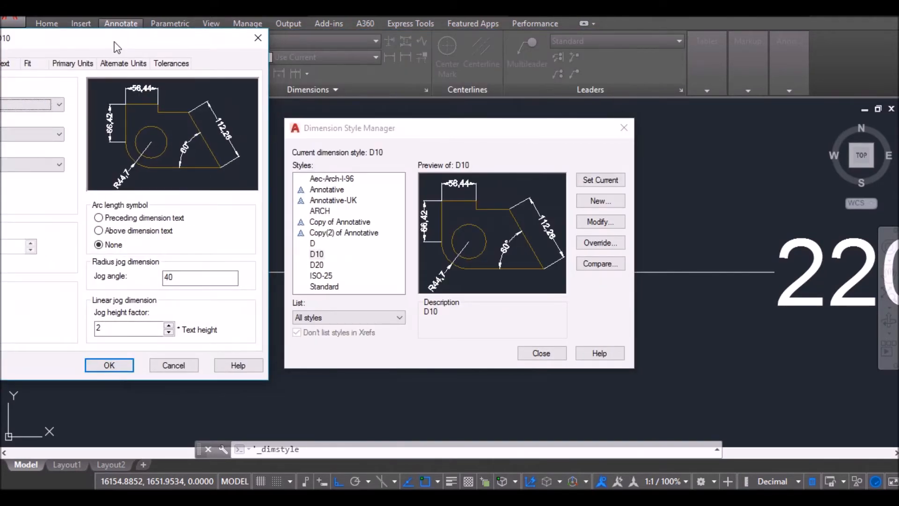
pyautogui.click(600, 221)
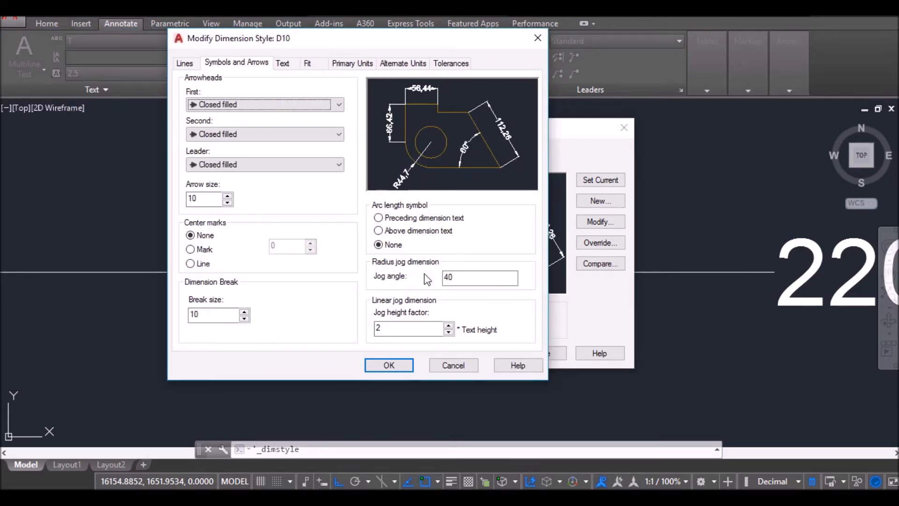
pyautogui.click(480, 278)
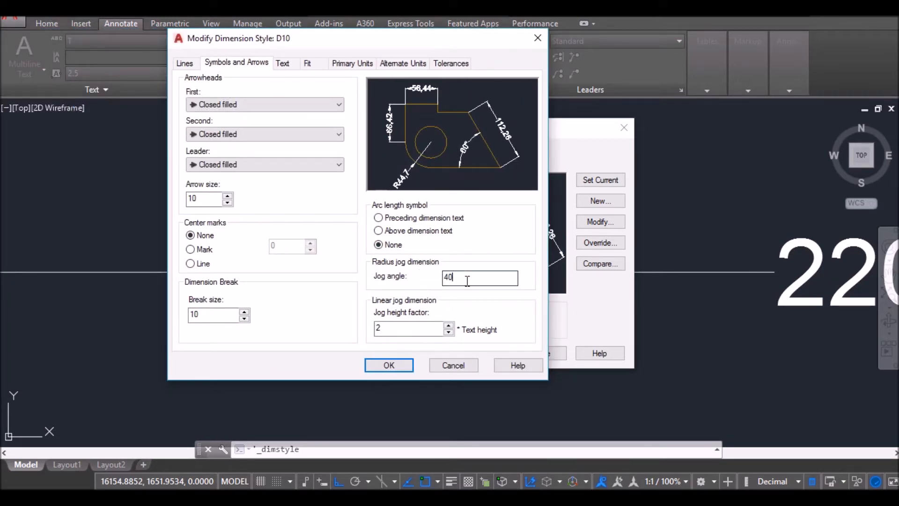
pyautogui.write('45')
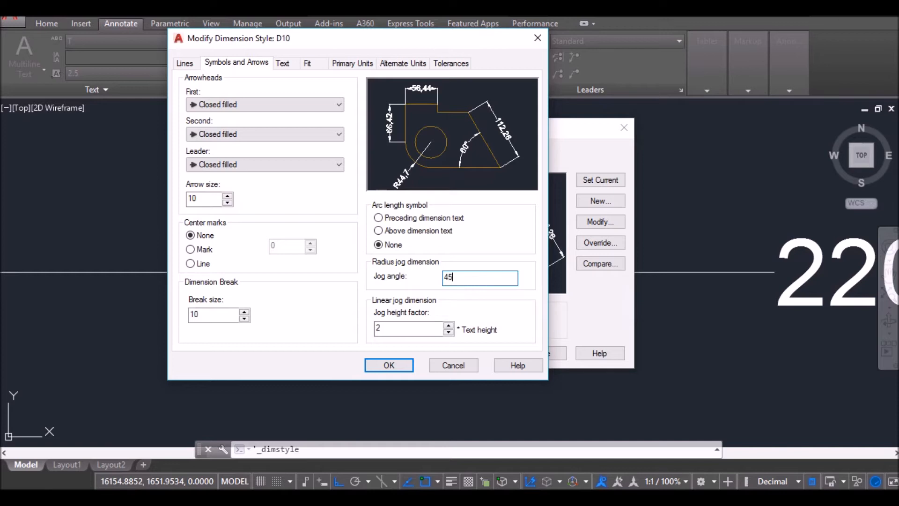
pyautogui.moveTo(413, 328)
pyautogui.write('1')
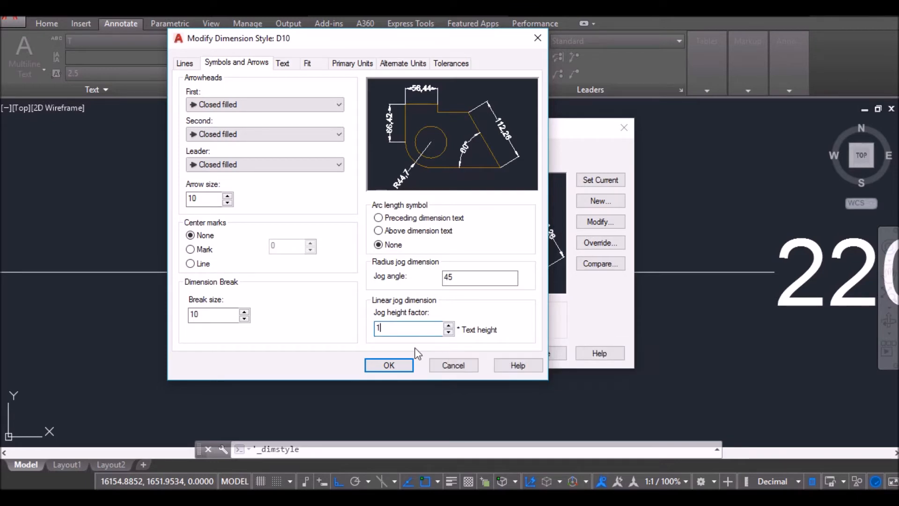
pyautogui.click(388, 365)
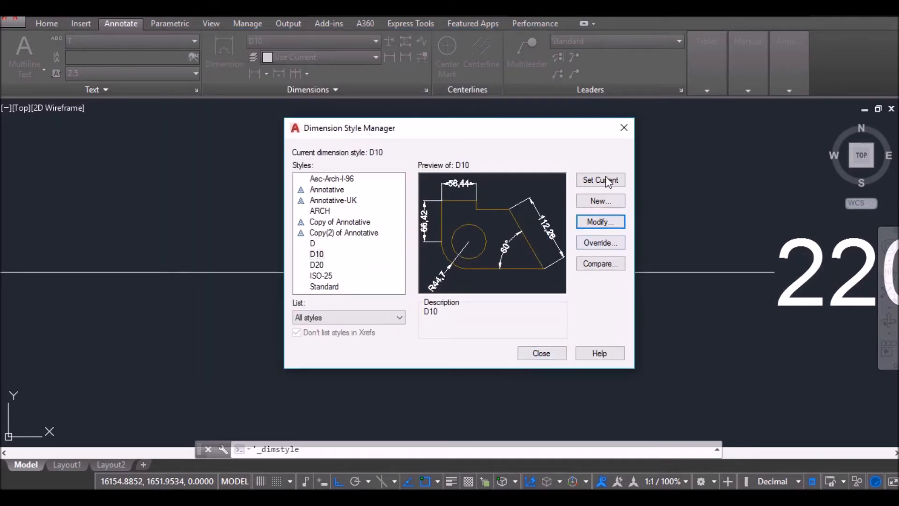
pyautogui.click(541, 353)
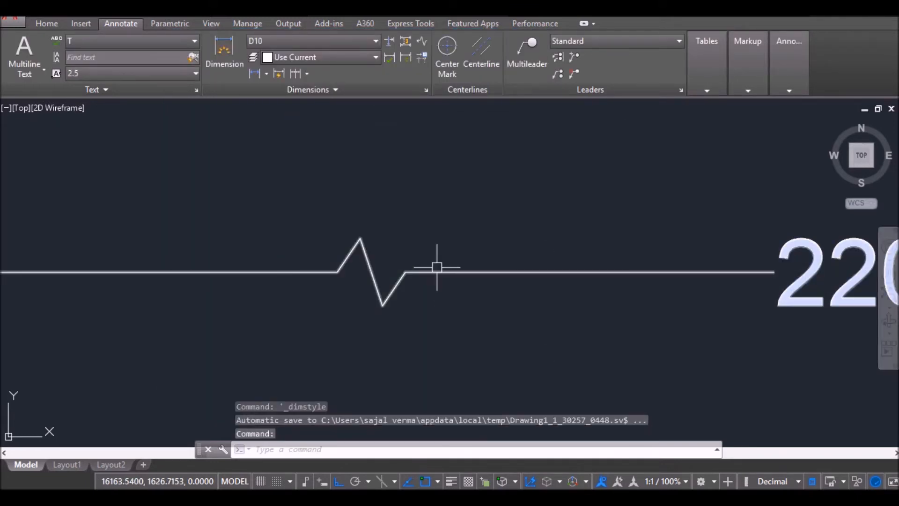
pyautogui.moveTo(341, 219)
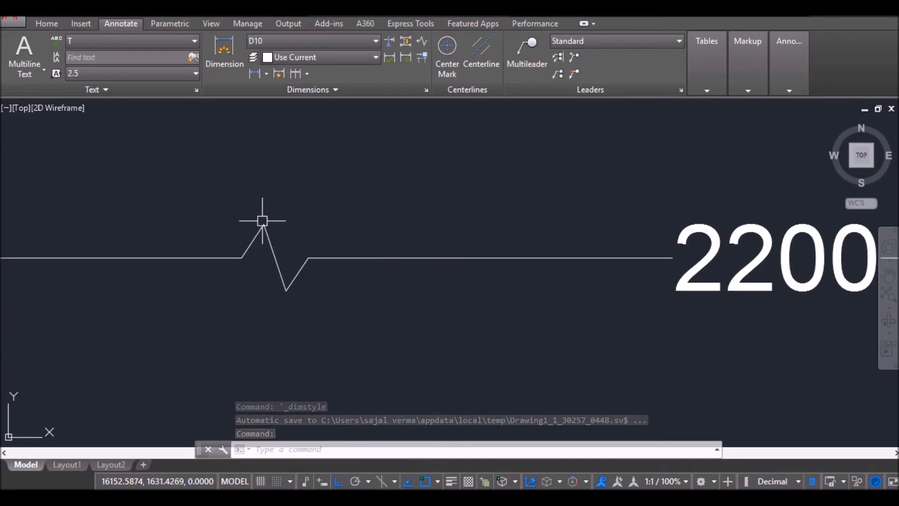
pyautogui.moveTo(269, 234)
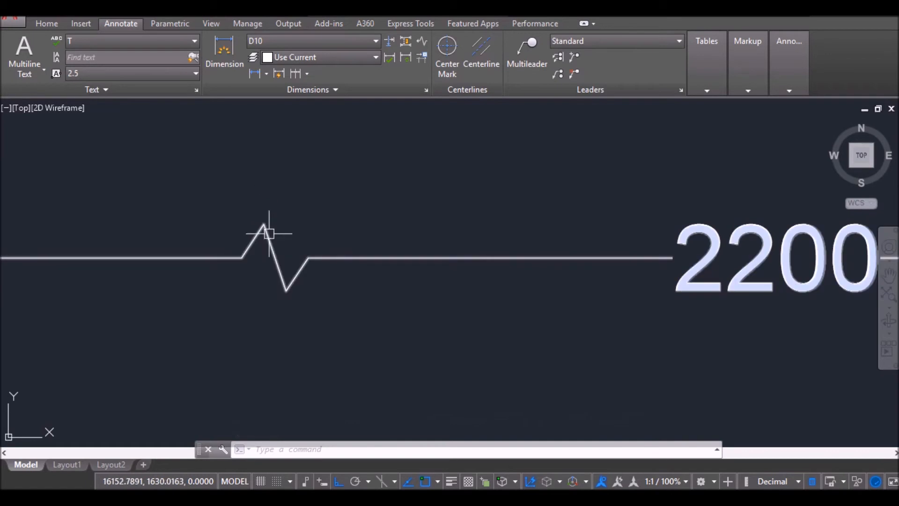
pyautogui.moveTo(426, 123)
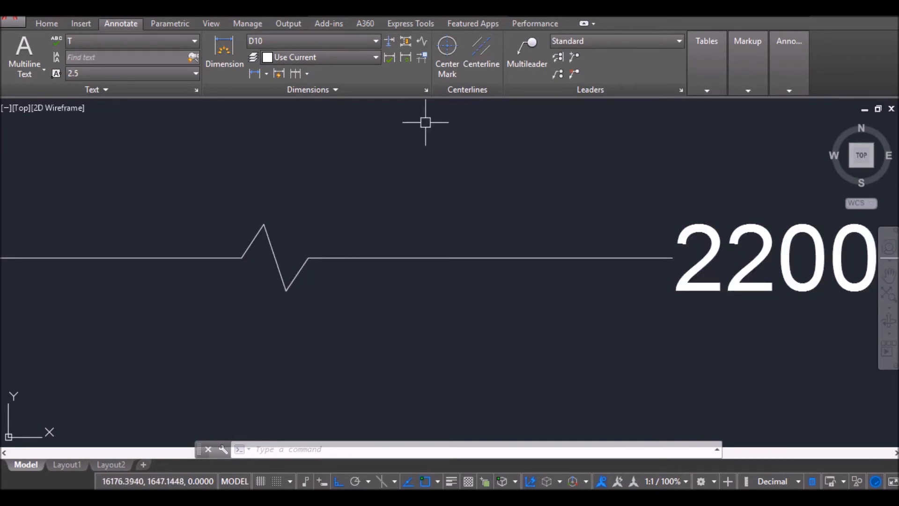
# Select the 2200 dimension to view its D10 properties.
pyautogui.click(274, 258)
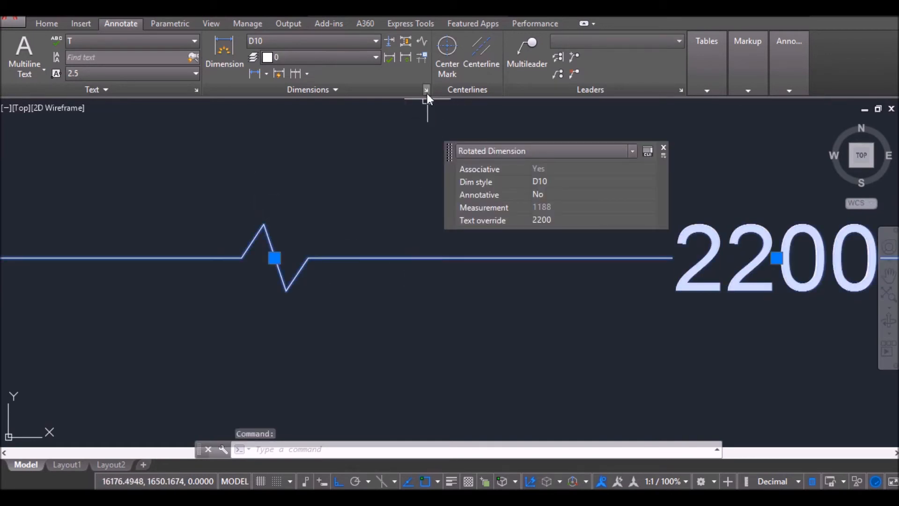
pyautogui.click(426, 90)
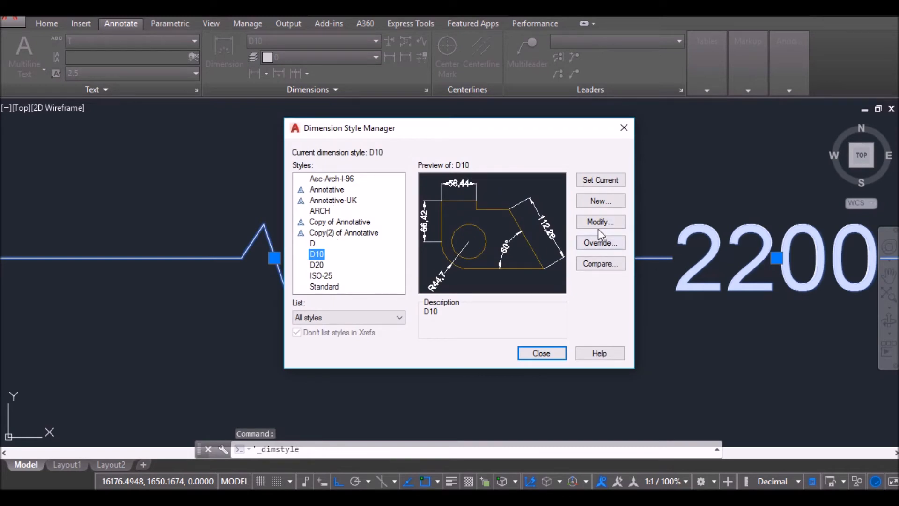
pyautogui.click(600, 222)
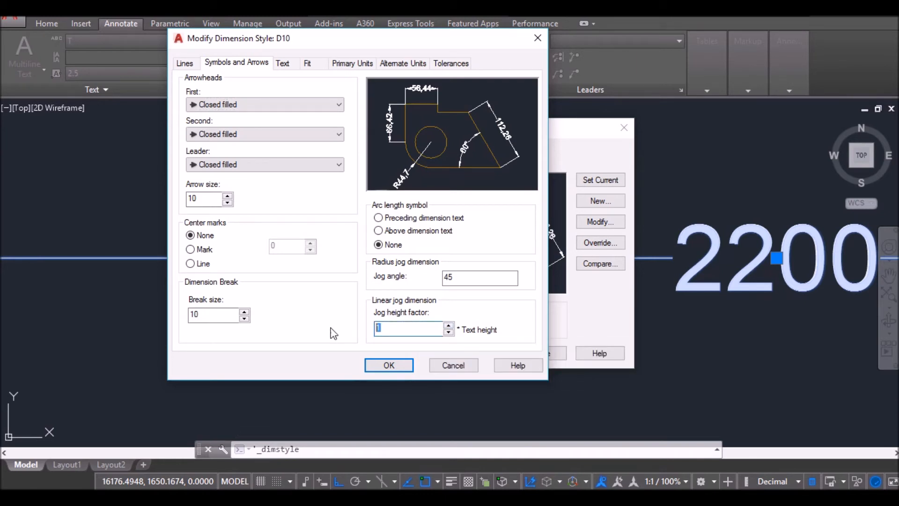
pyautogui.click(389, 366)
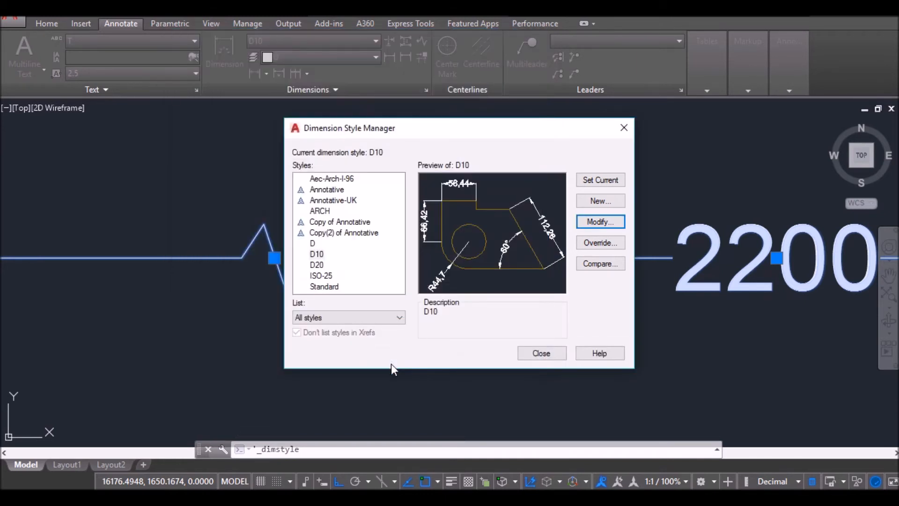
pyautogui.moveTo(541, 353)
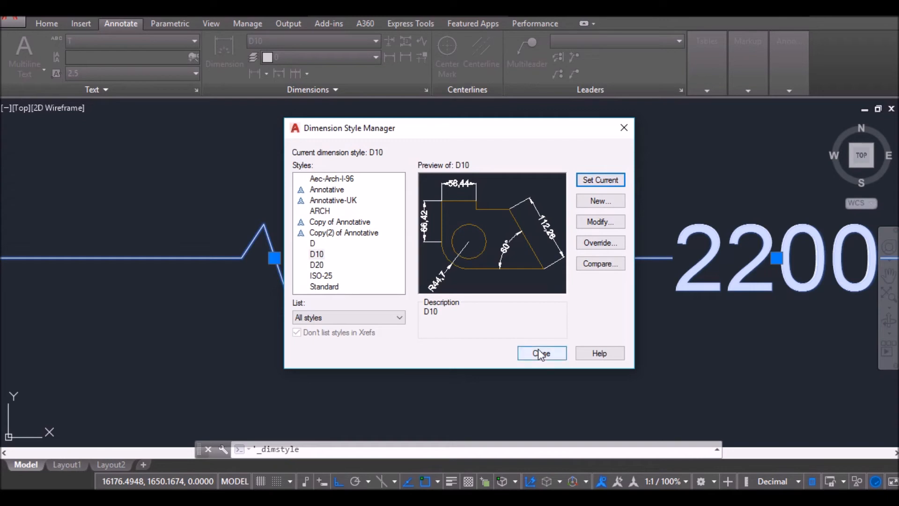
pyautogui.click(541, 353)
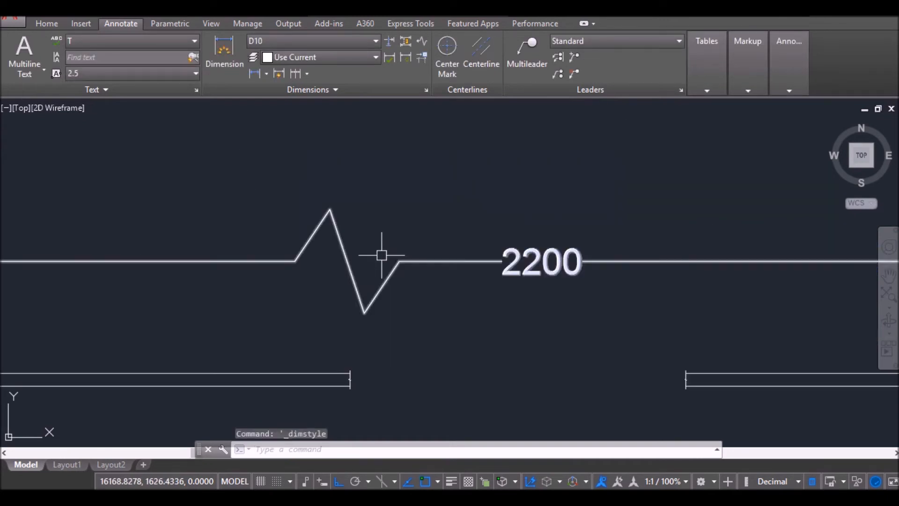
pyautogui.moveTo(437, 247)
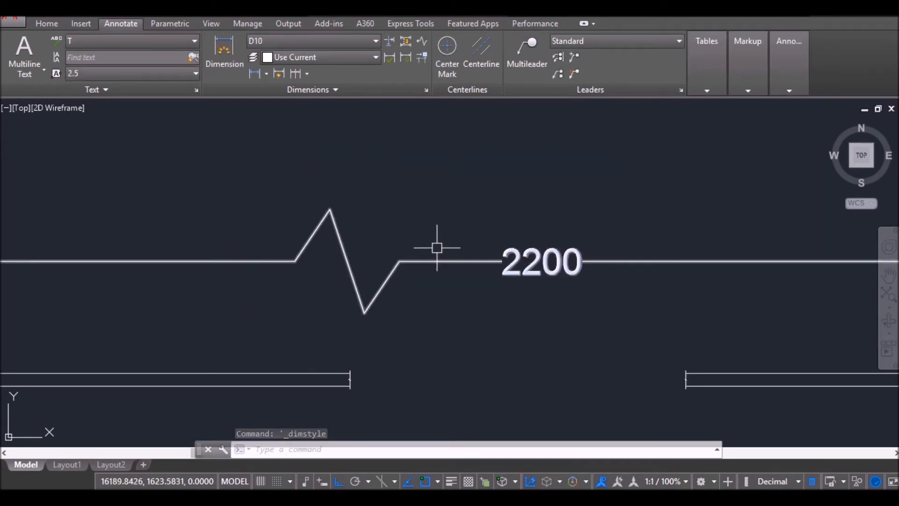
pyautogui.moveTo(389, 275)
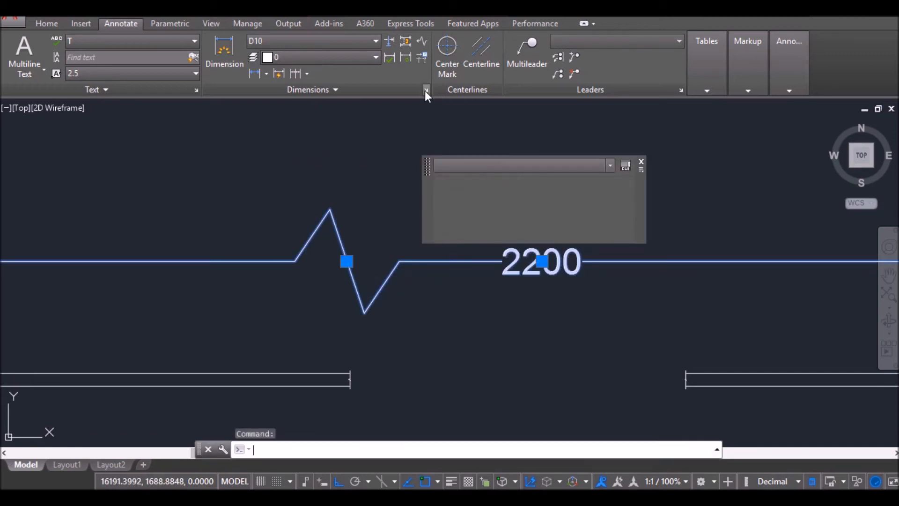
# Modify D10 keeping jog height factor 1, shrinking the 2200 dimension's jog.
pyautogui.click(427, 90)
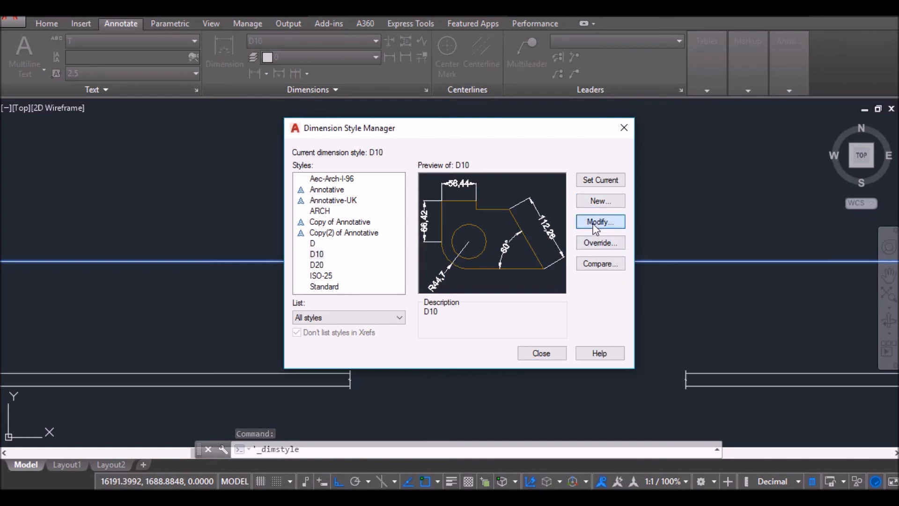
pyautogui.click(600, 222)
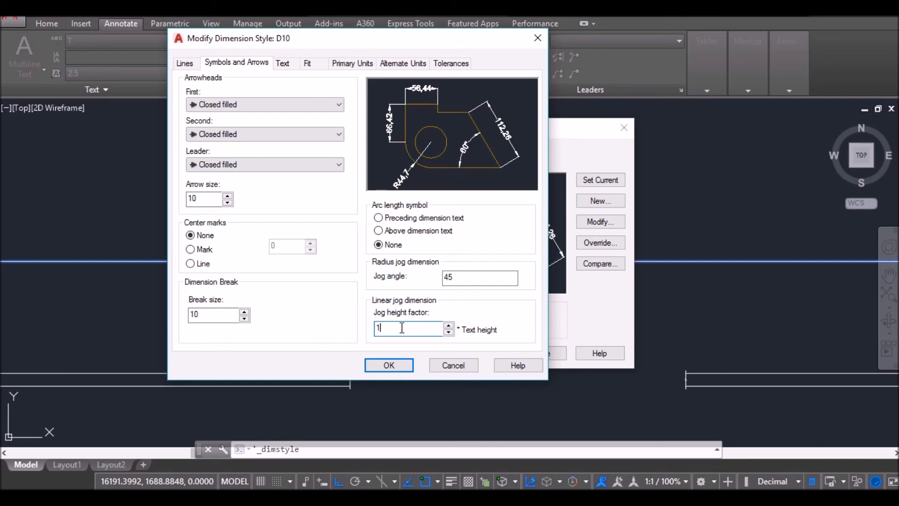
pyautogui.click(389, 365)
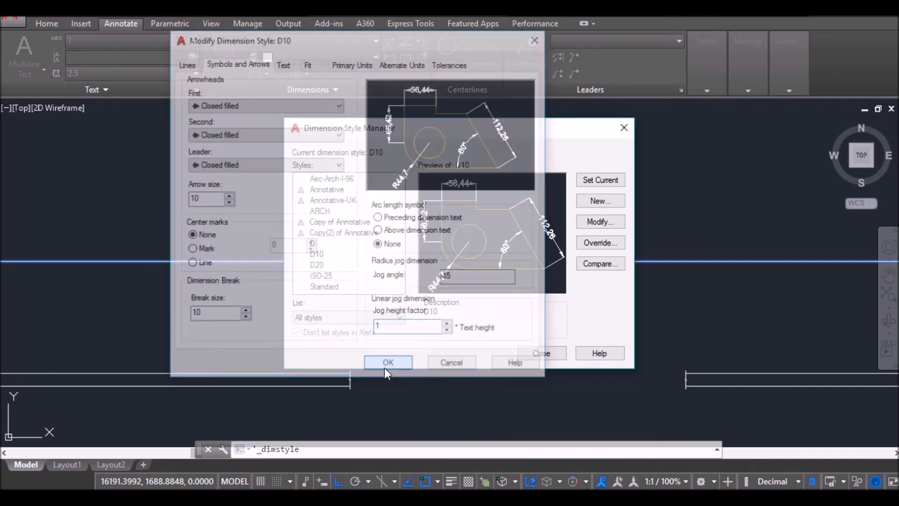
pyautogui.click(388, 362)
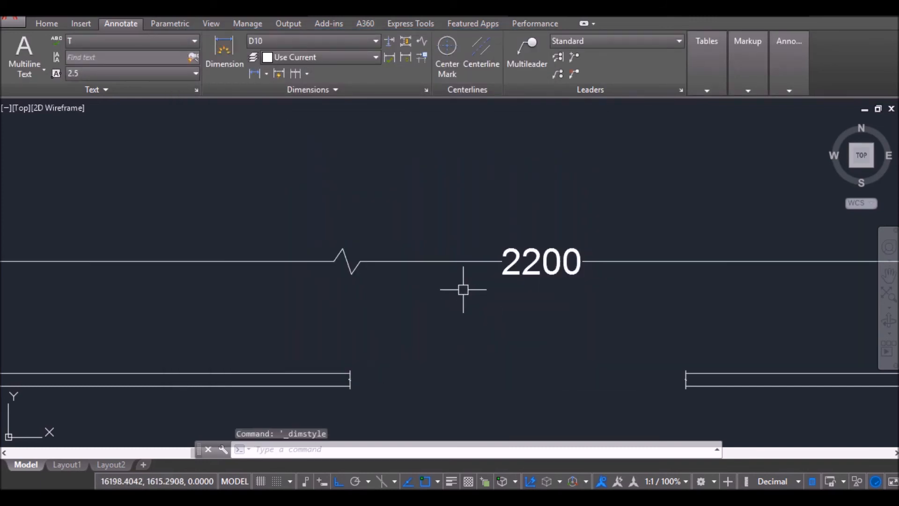
pyautogui.scroll(-3)
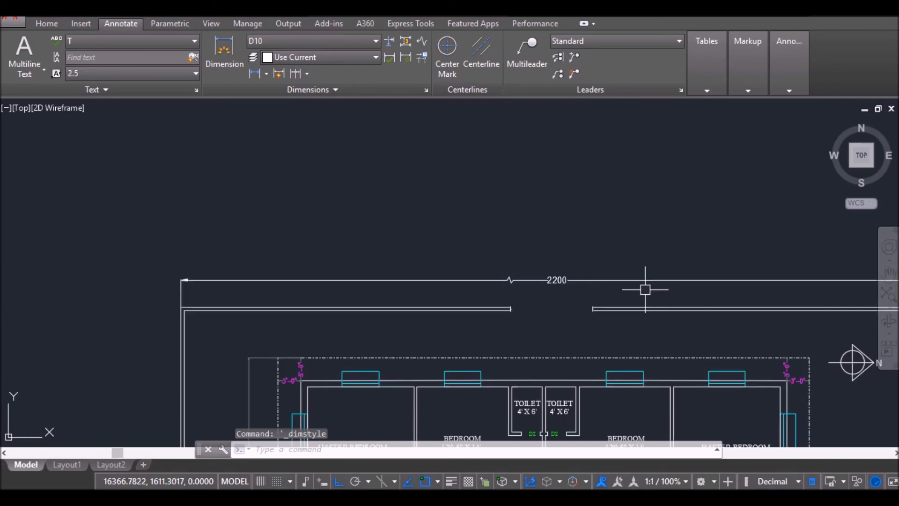
pyautogui.moveTo(569, 320)
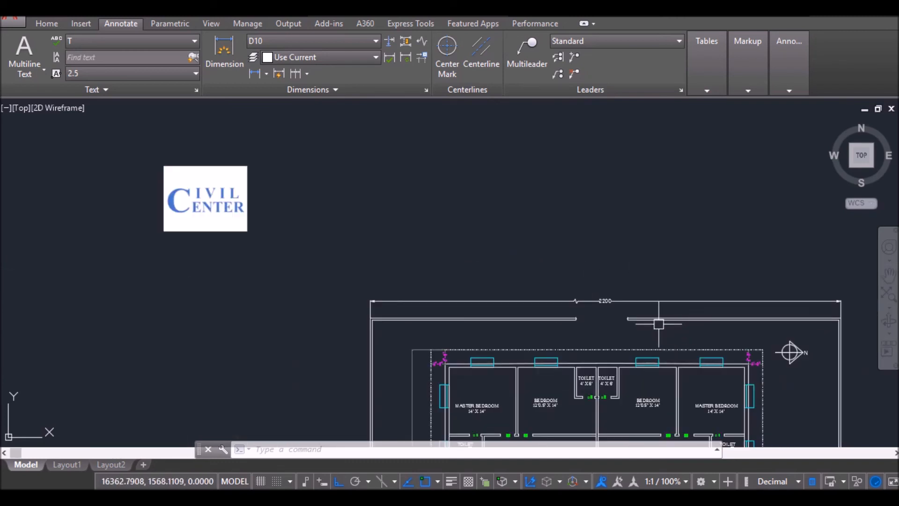
pyautogui.moveTo(593, 316)
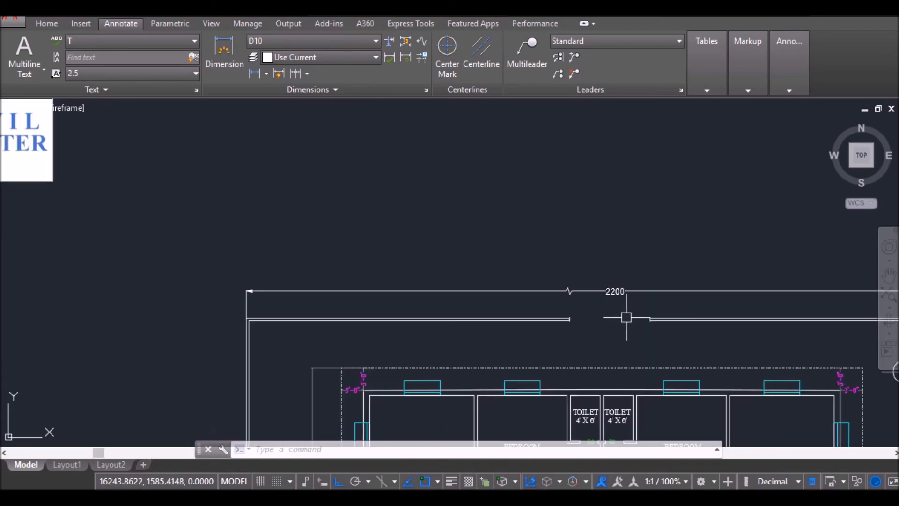
pyautogui.scroll(-3)
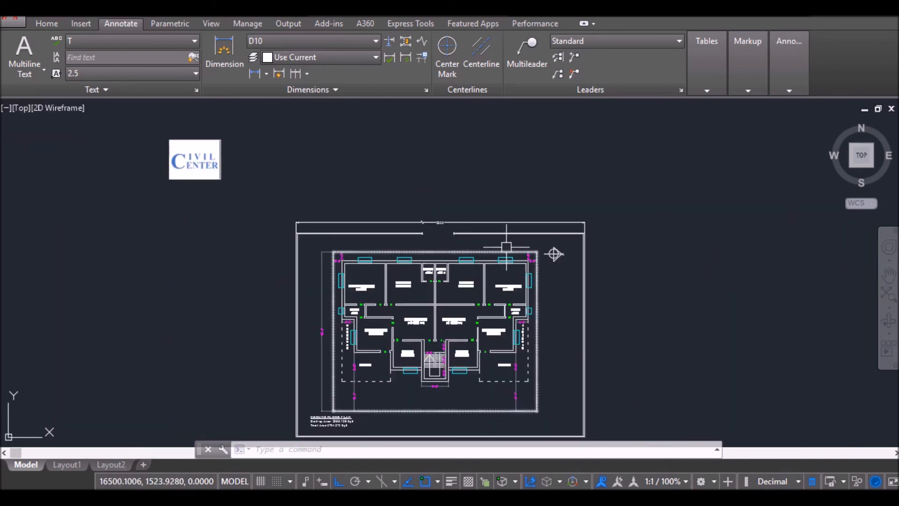
pyautogui.moveTo(551, 330)
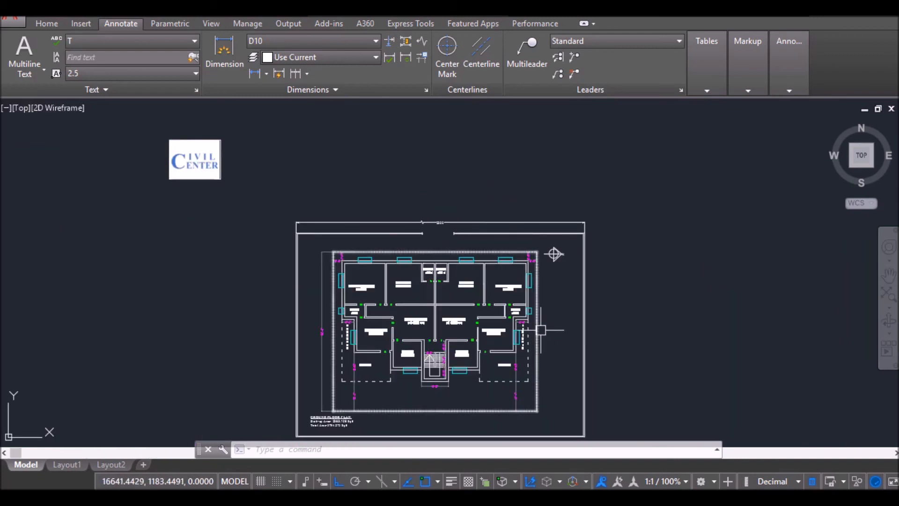